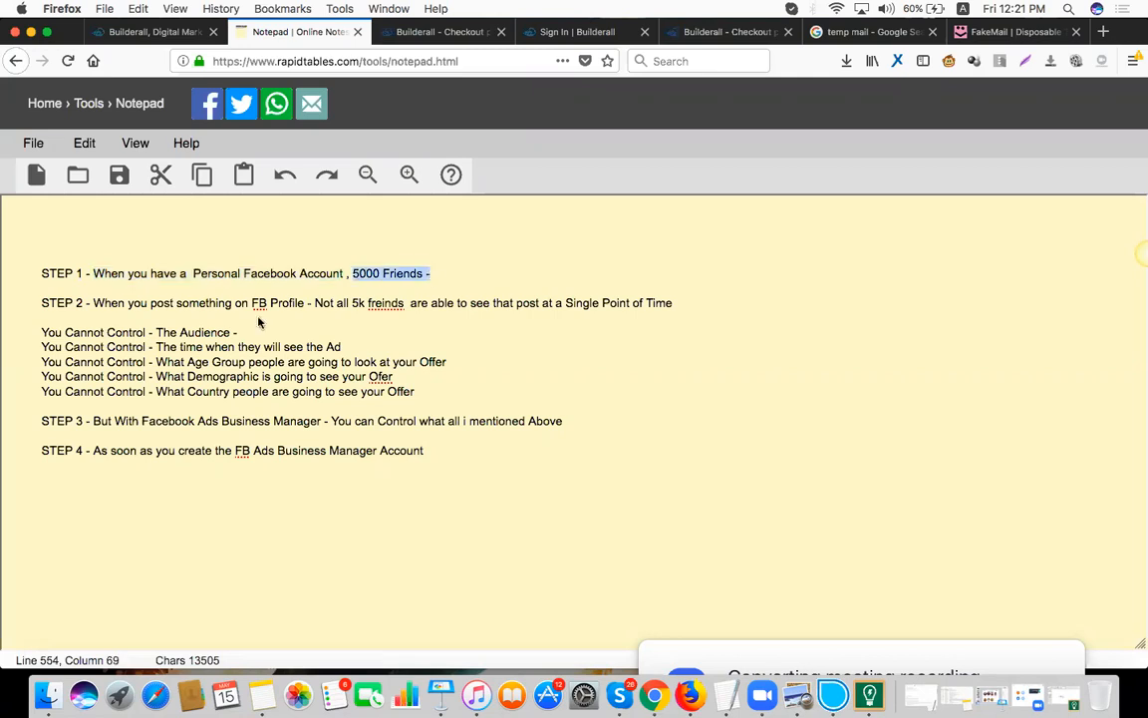
mouse_move(88, 307)
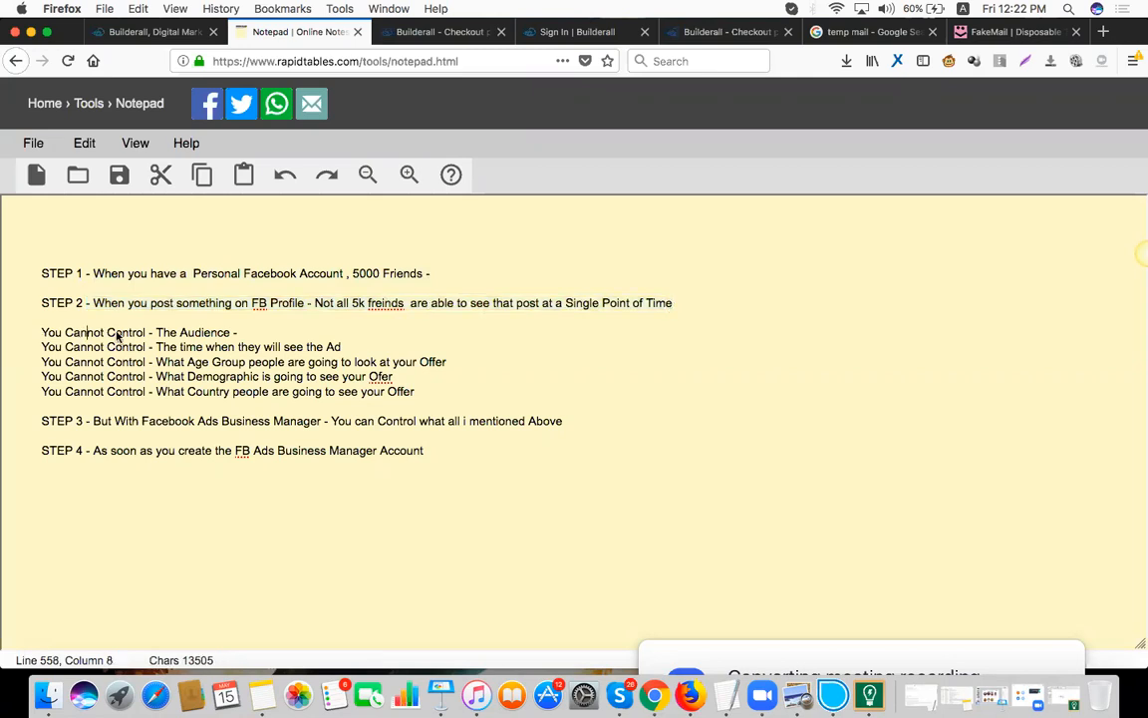
Highlight 'Cannot' and the Age Group line, then add a dash and a 'STEP 5 -' heading.
double_click(187, 332)
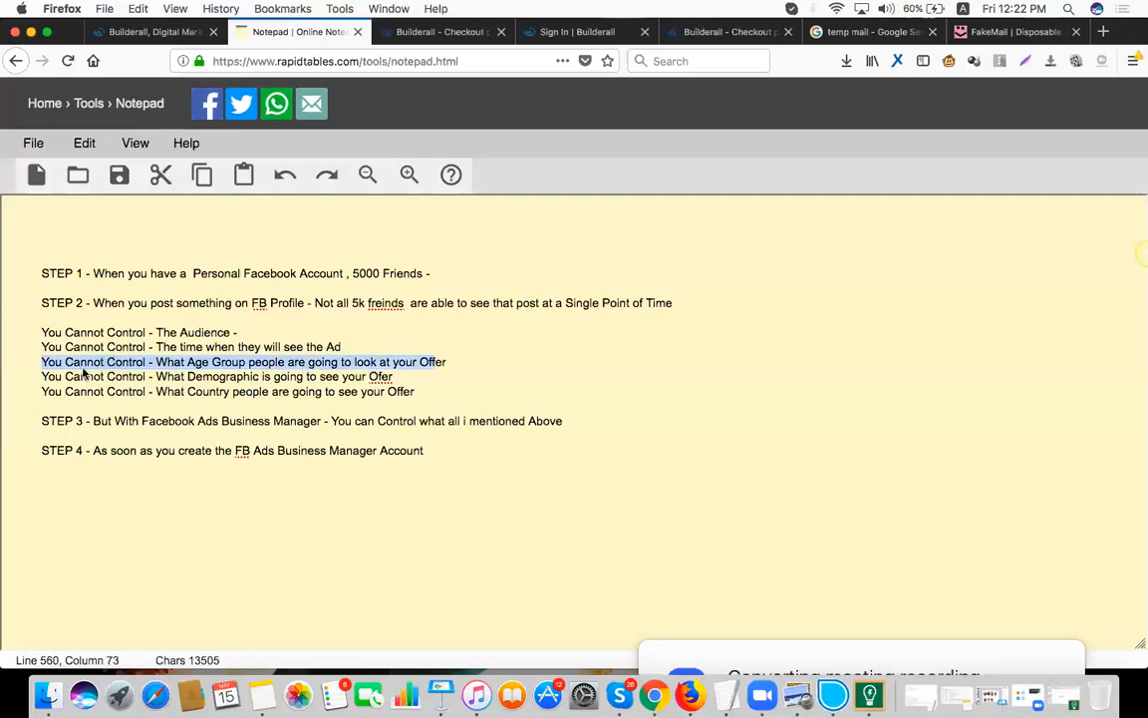
drag(112, 376, 258, 375)
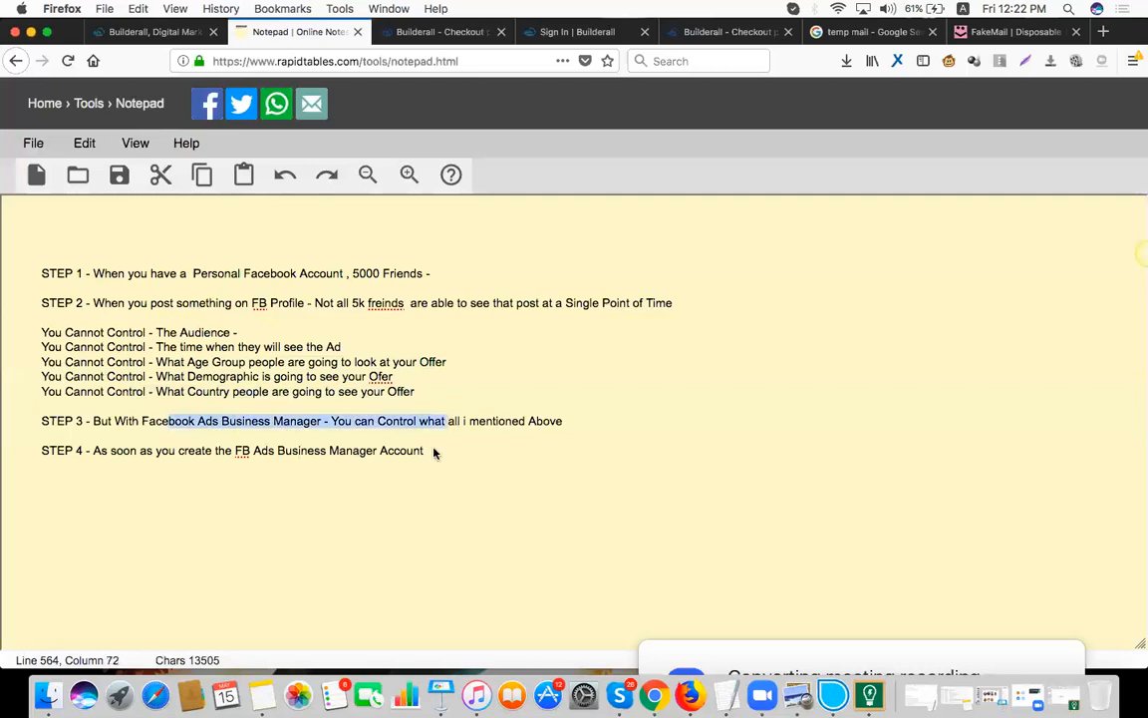
mouse_move(462, 454)
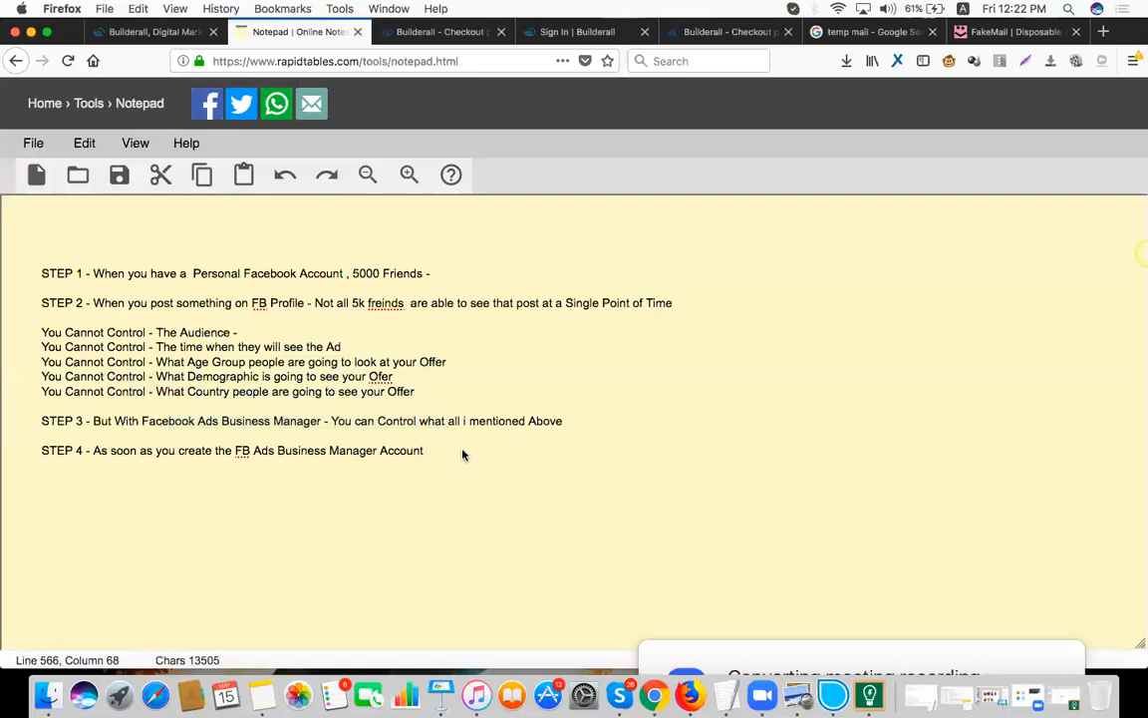
text(-)
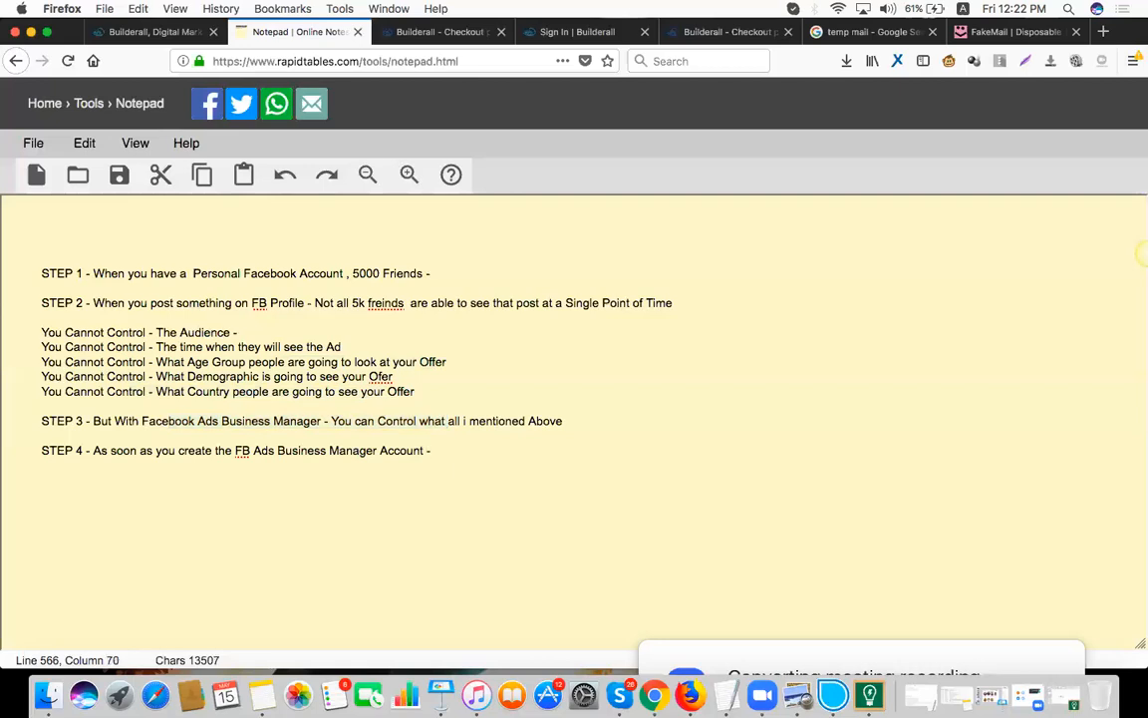
text(STEP 5 -)
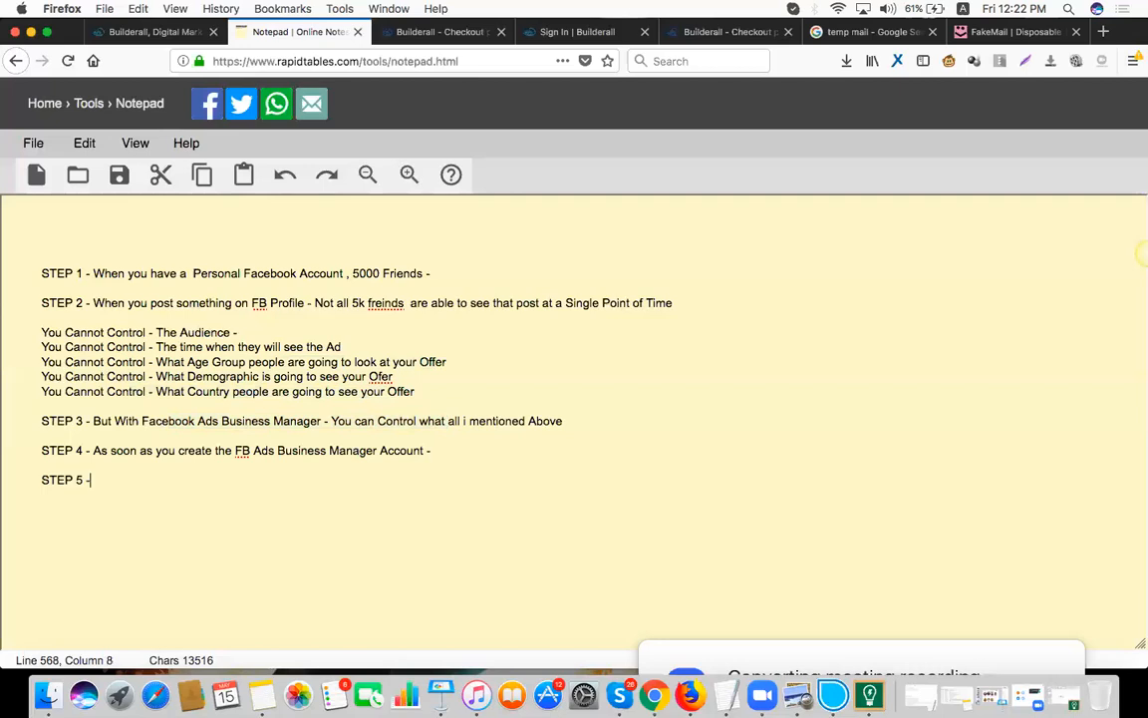
Write 'You have the Potential of Reaching upto 400 Million People on Facebook'.
text(YO)
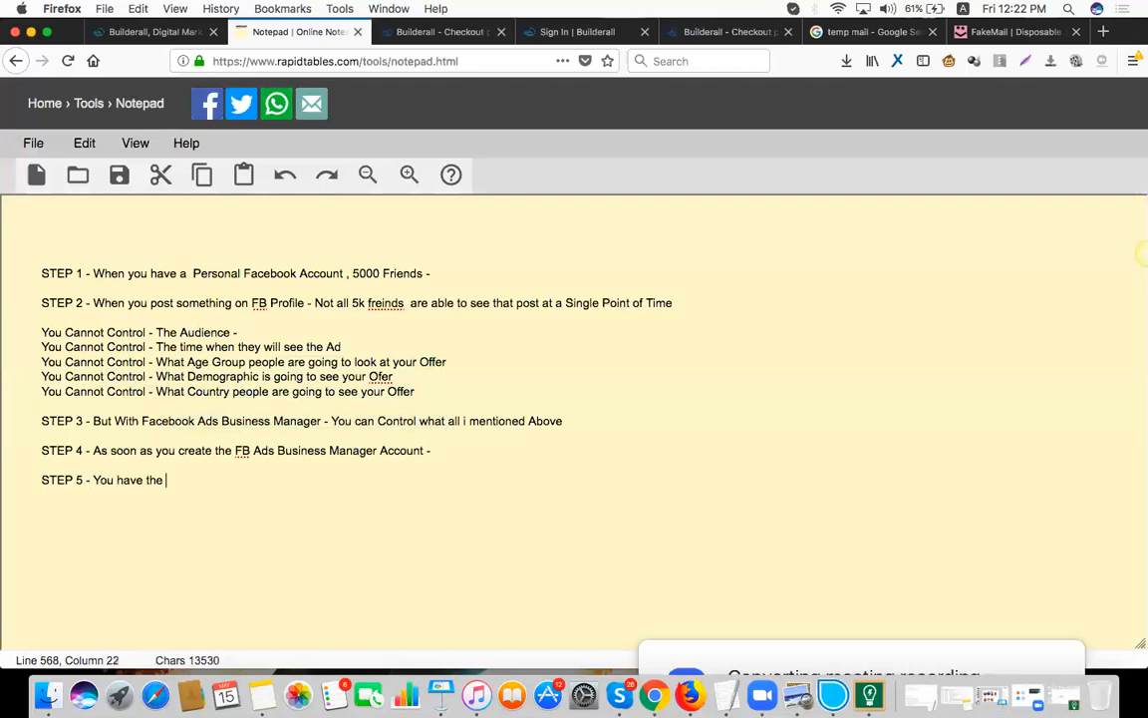
text(Potential)
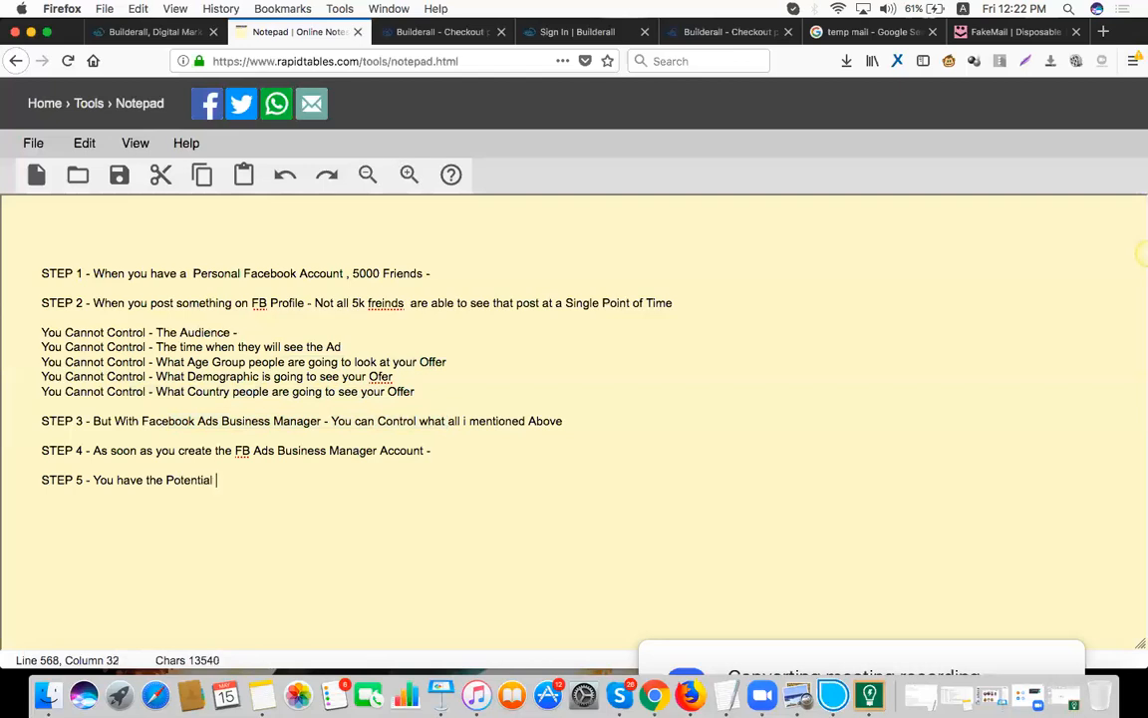
text(of Reaching u)
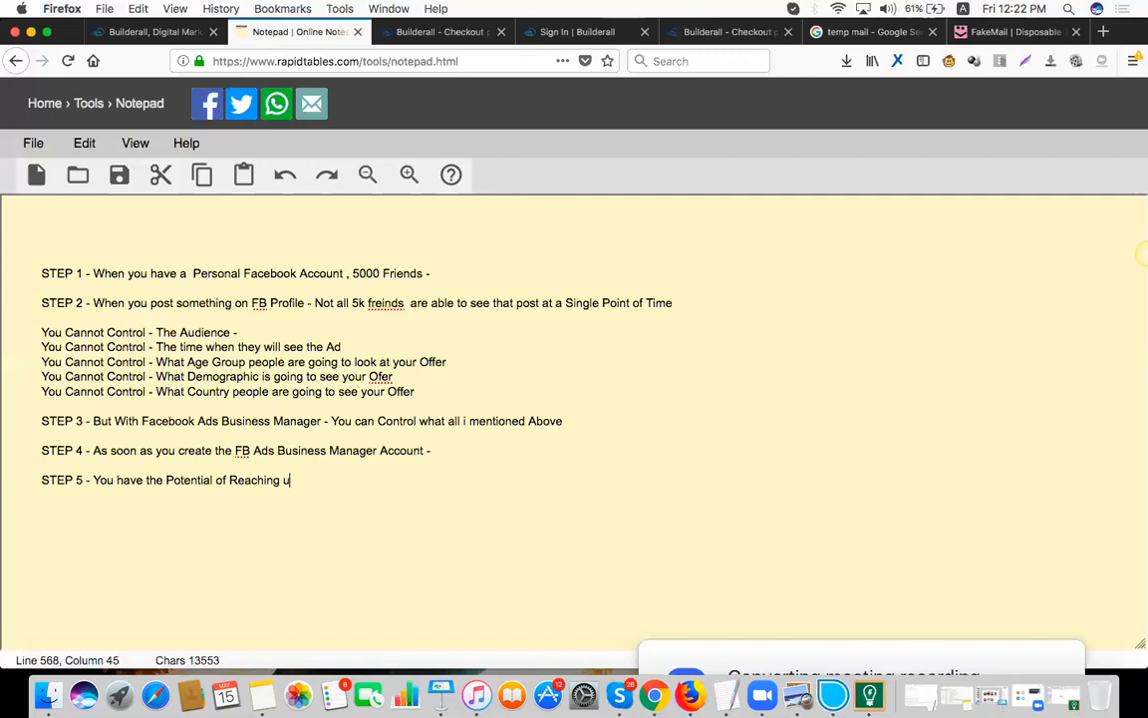
text(pto 400)
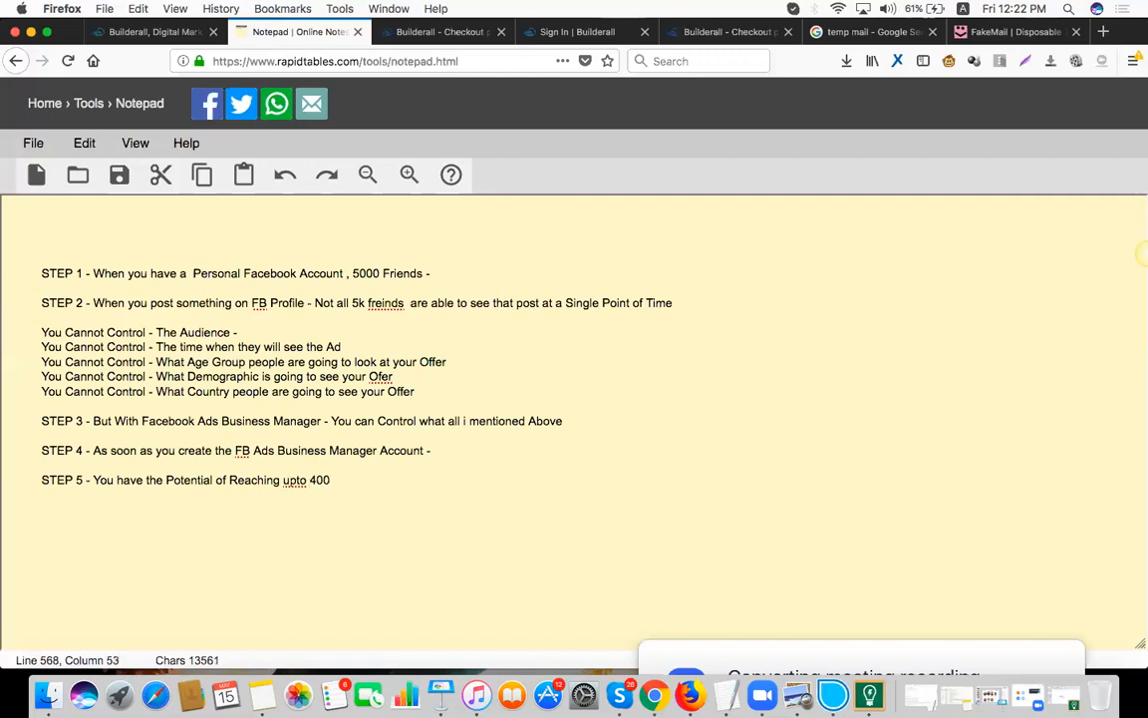
text(Million)
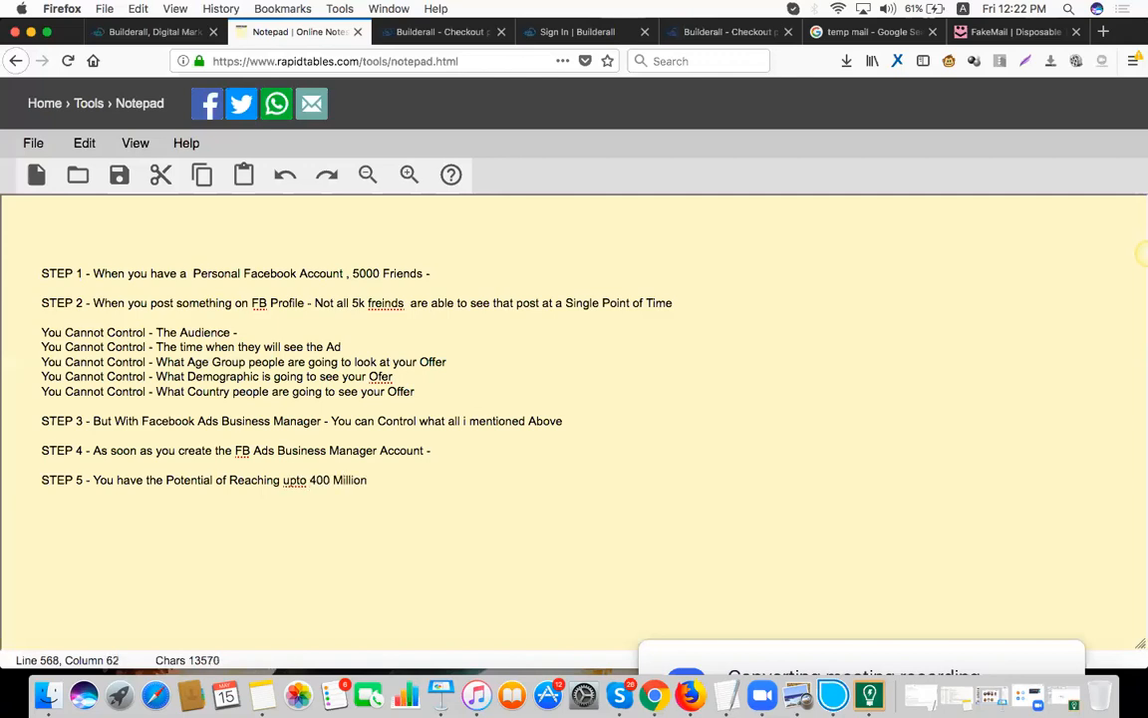
text(People on)
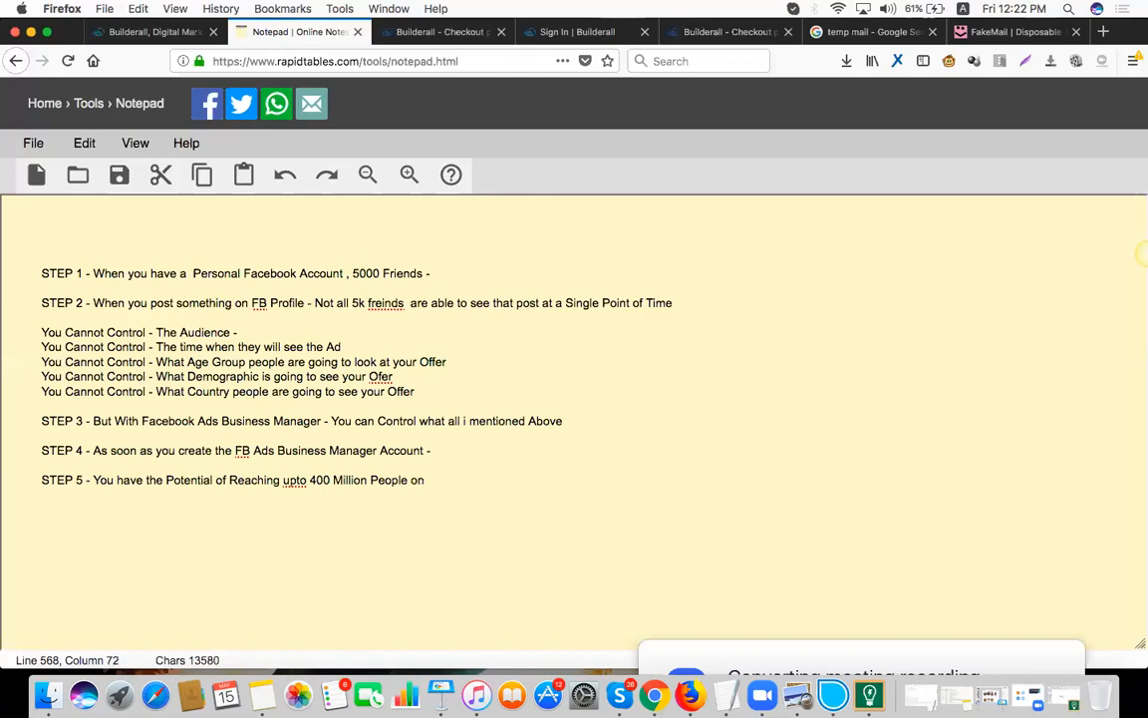
text(Facebook)
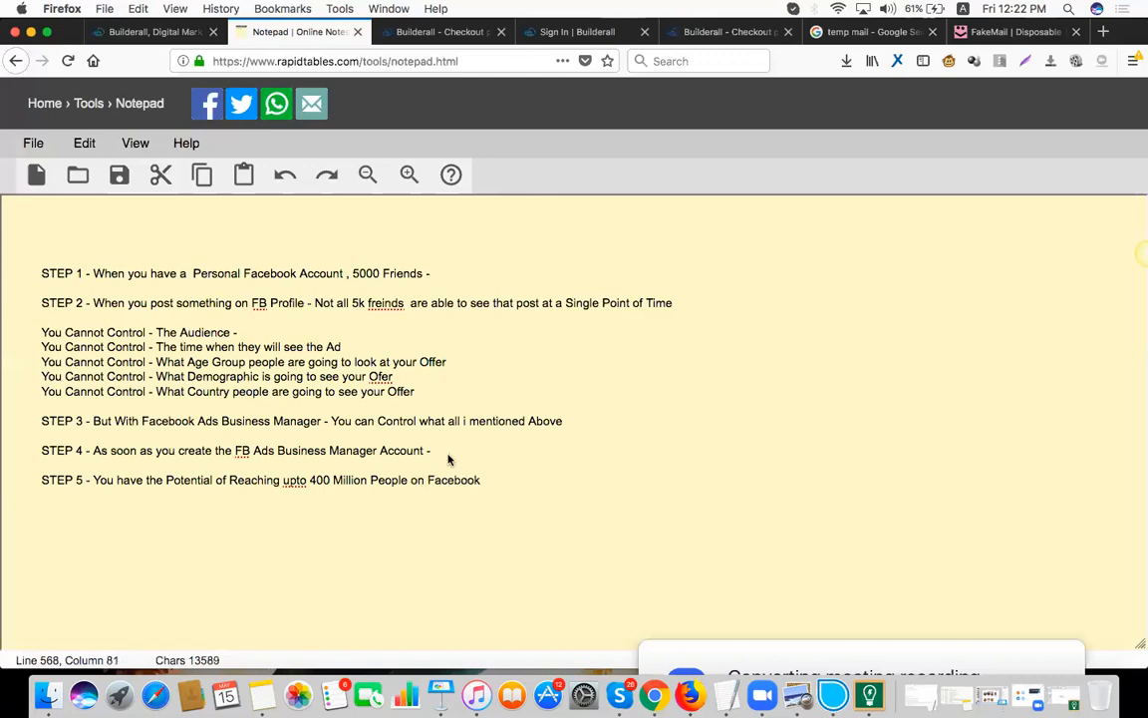
double_click(319, 479)
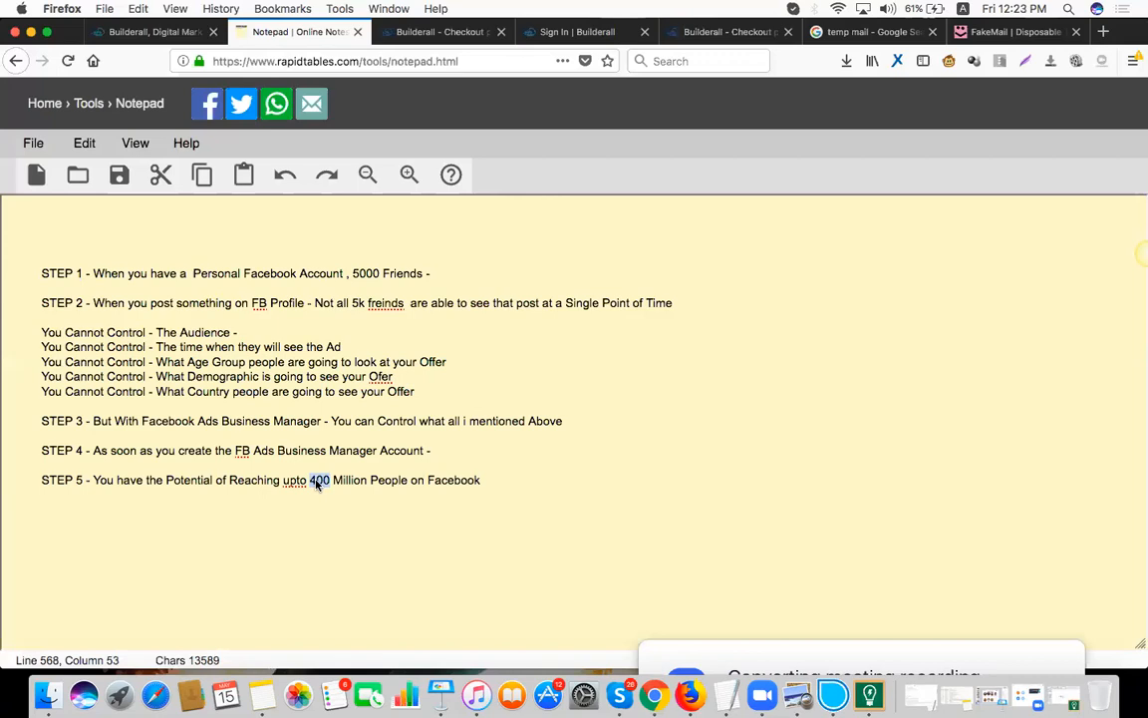
mouse_move(516, 492)
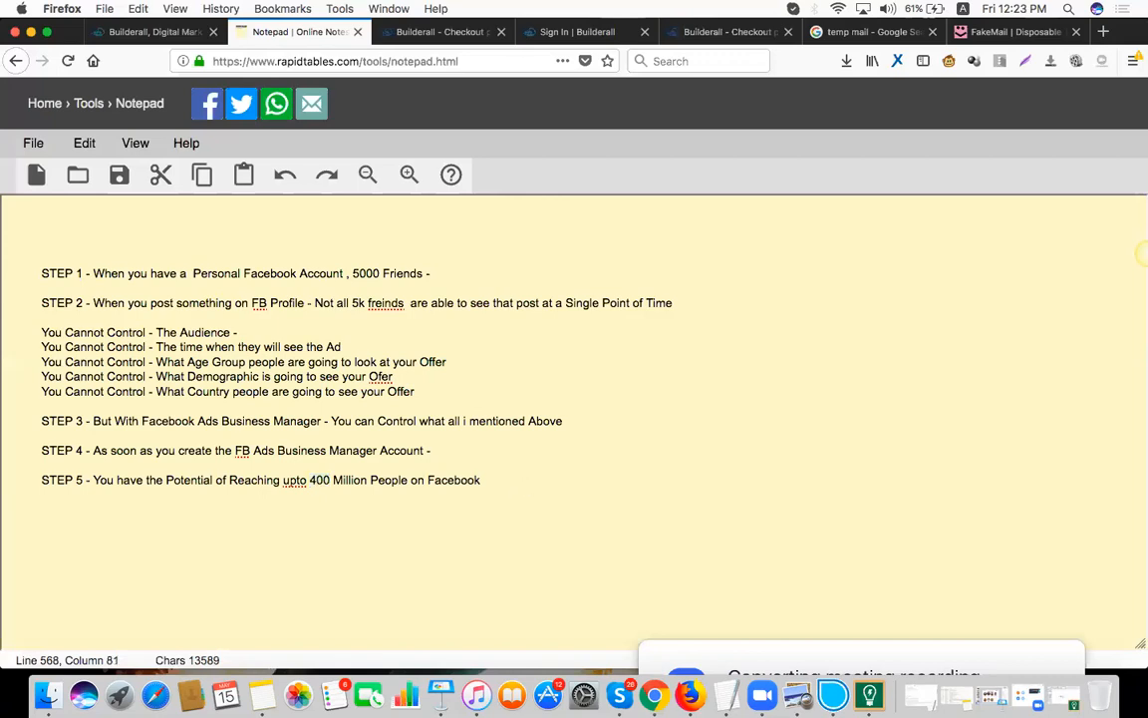
Add a STEP 6 heading, paste the five 'You Cannot Control' lines, and make the first 'CAN'.
text(STEP)
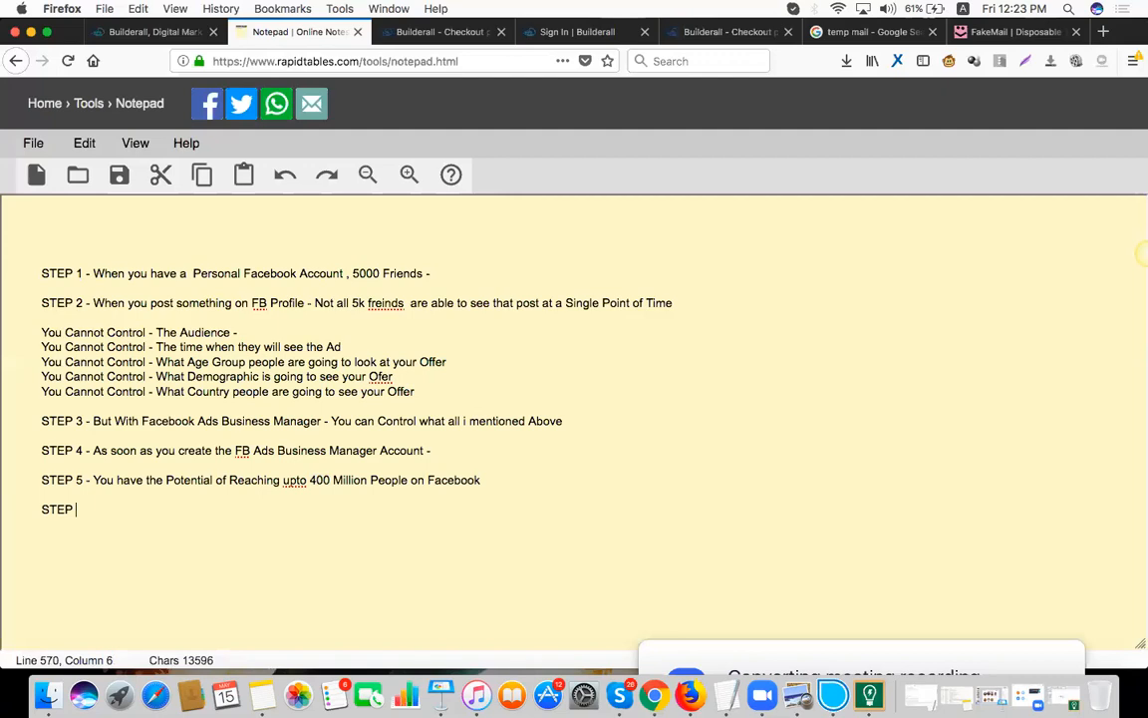
text(5)
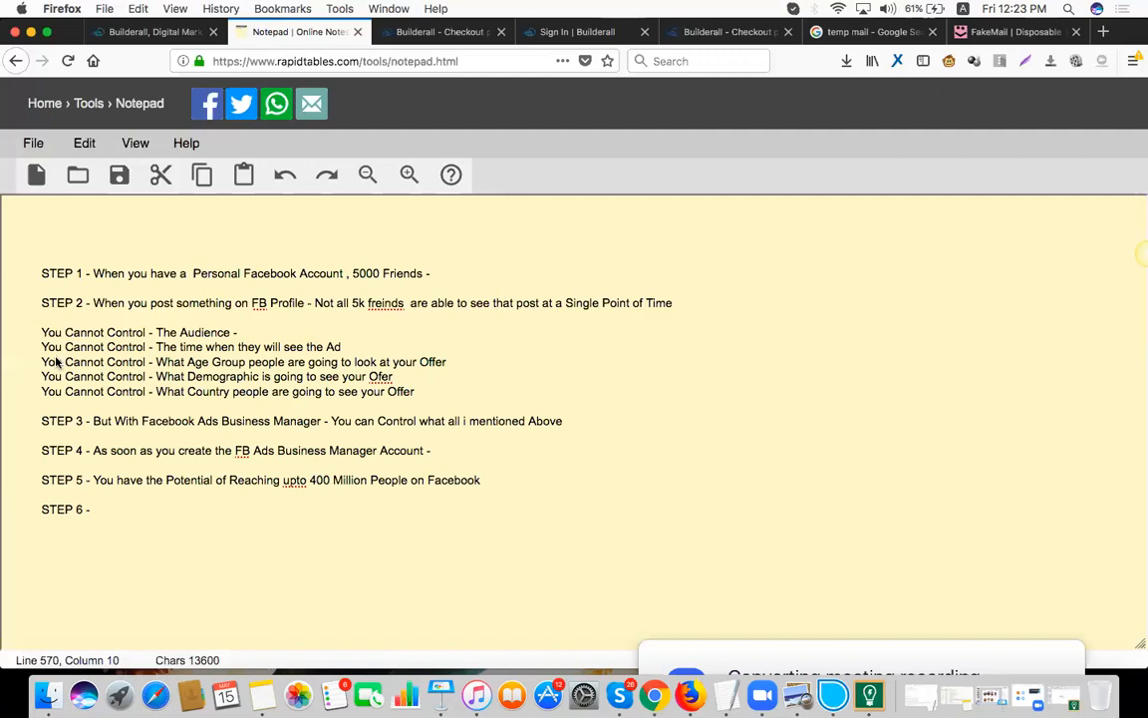
drag(40, 332, 413, 390)
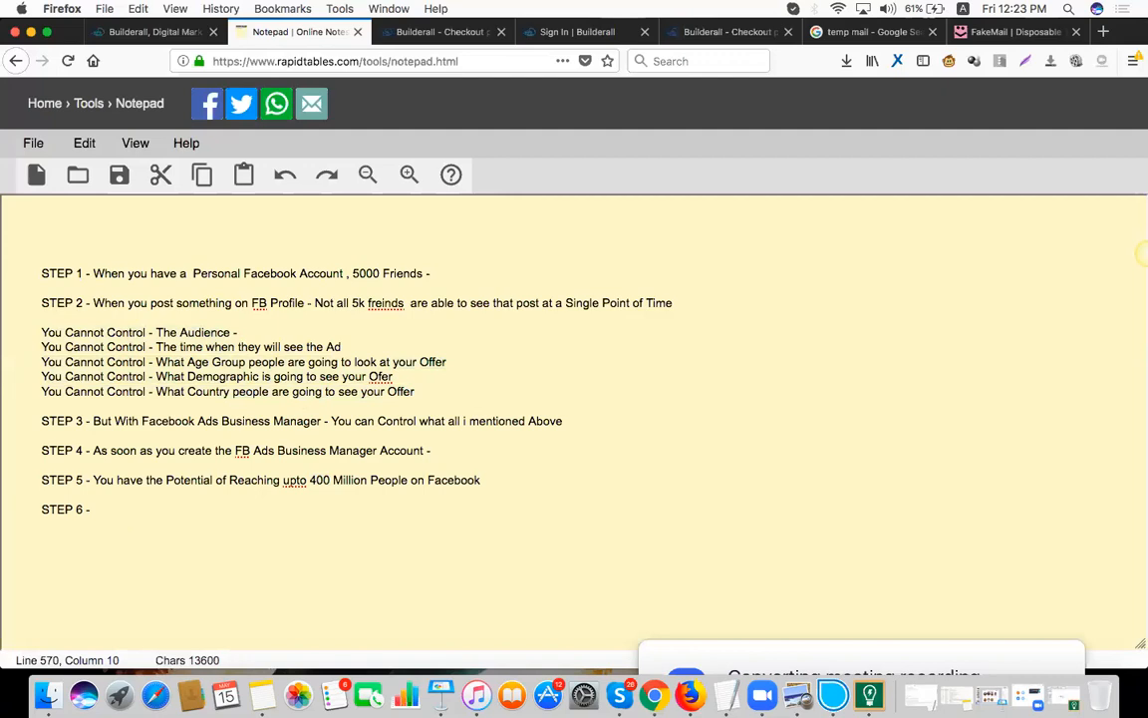
text(You Cannot Control - The Audience -)
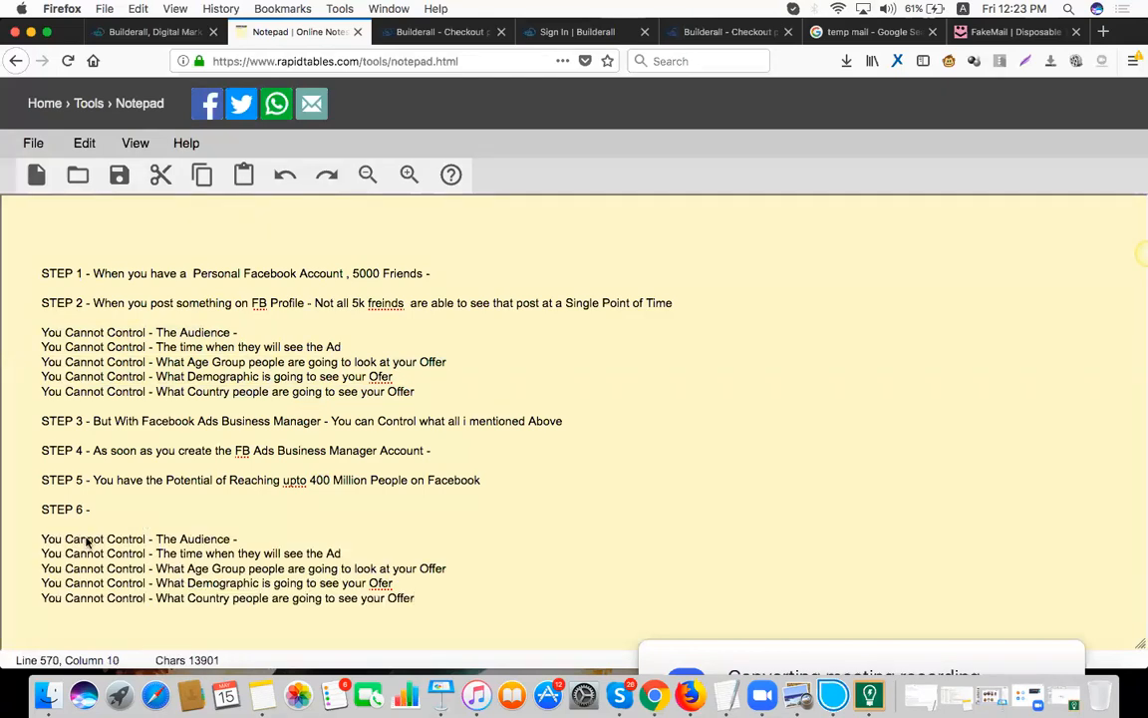
double_click(83, 538)
text(AN)
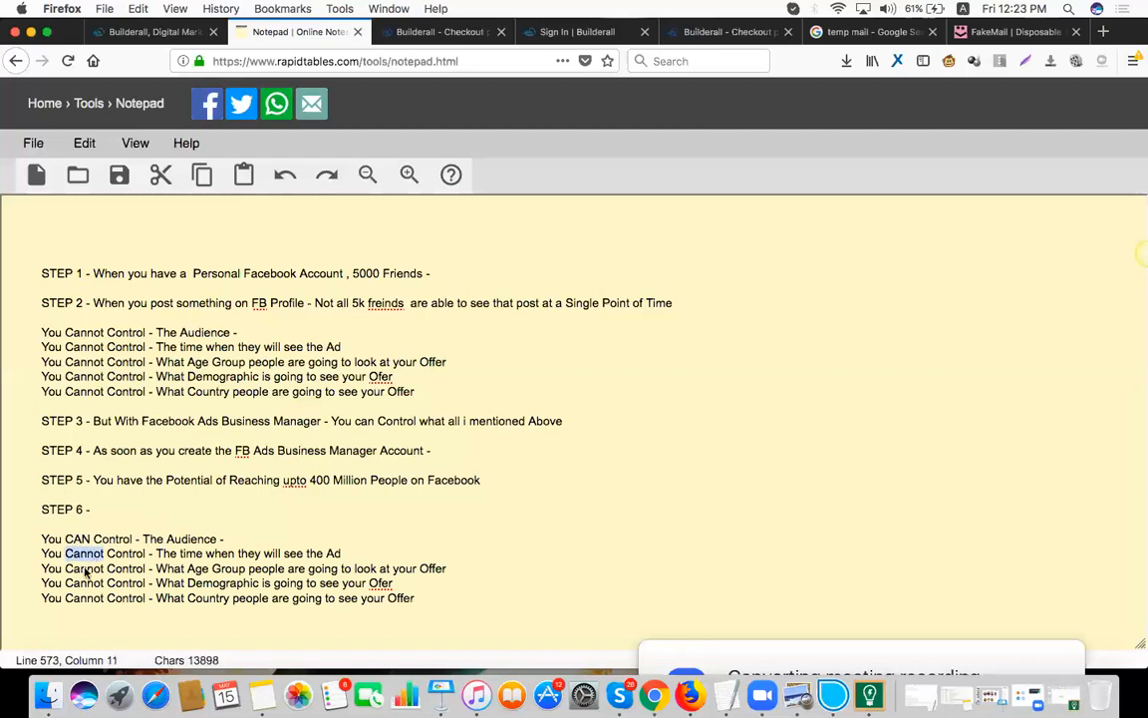
text(CAN)
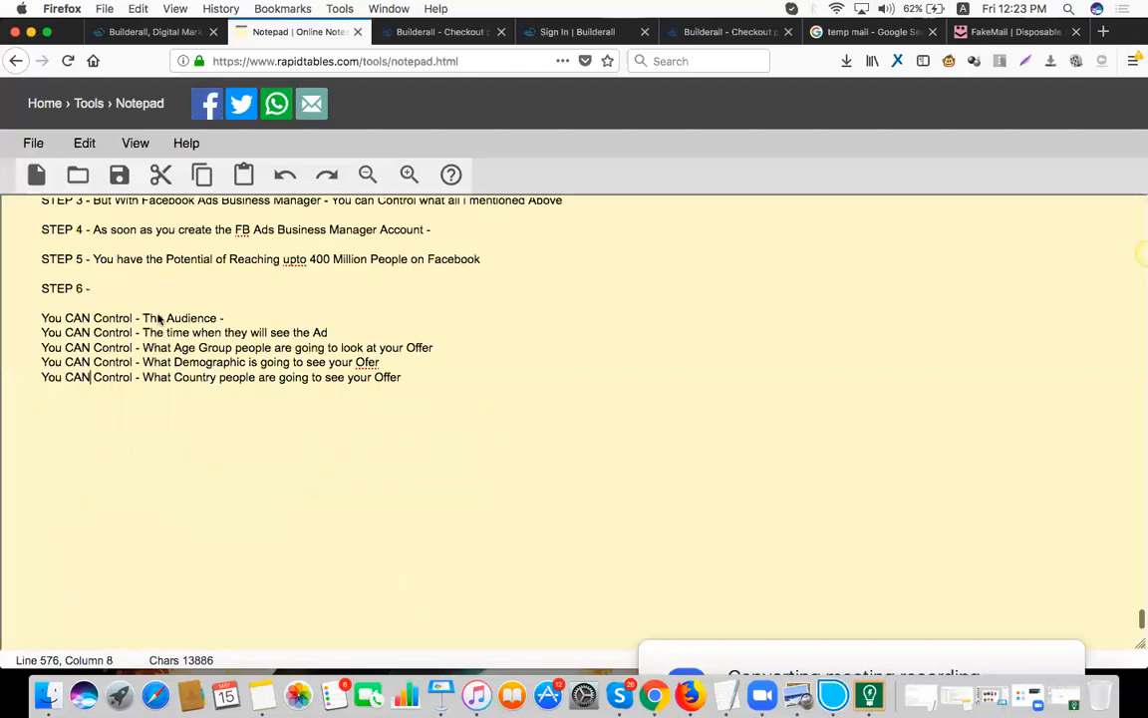
Highlight The Audience, the ad timing item and the demographic item while explaining.
double_click(180, 317)
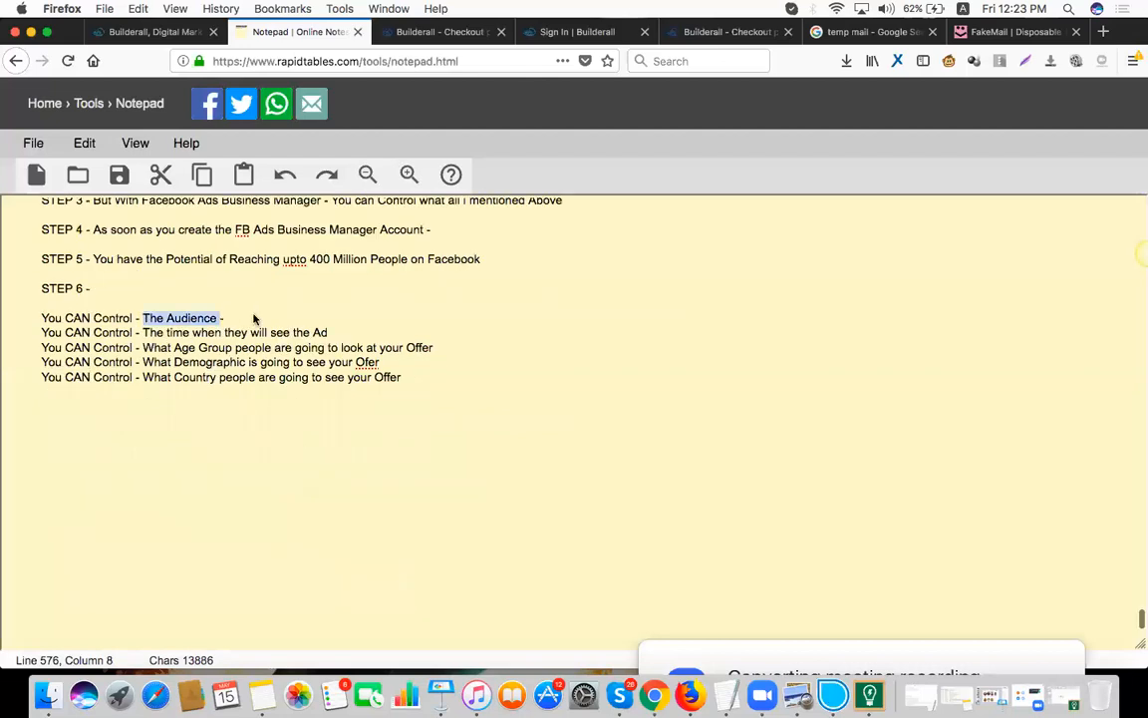
click(156, 332)
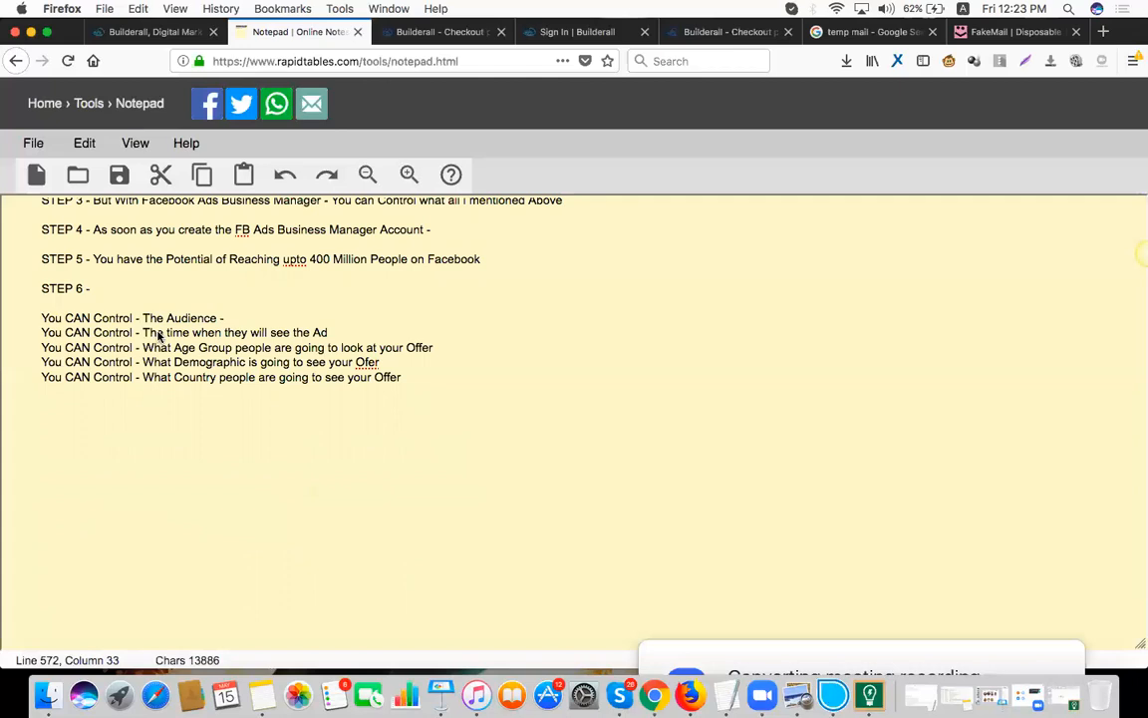
drag(41, 332, 336, 332)
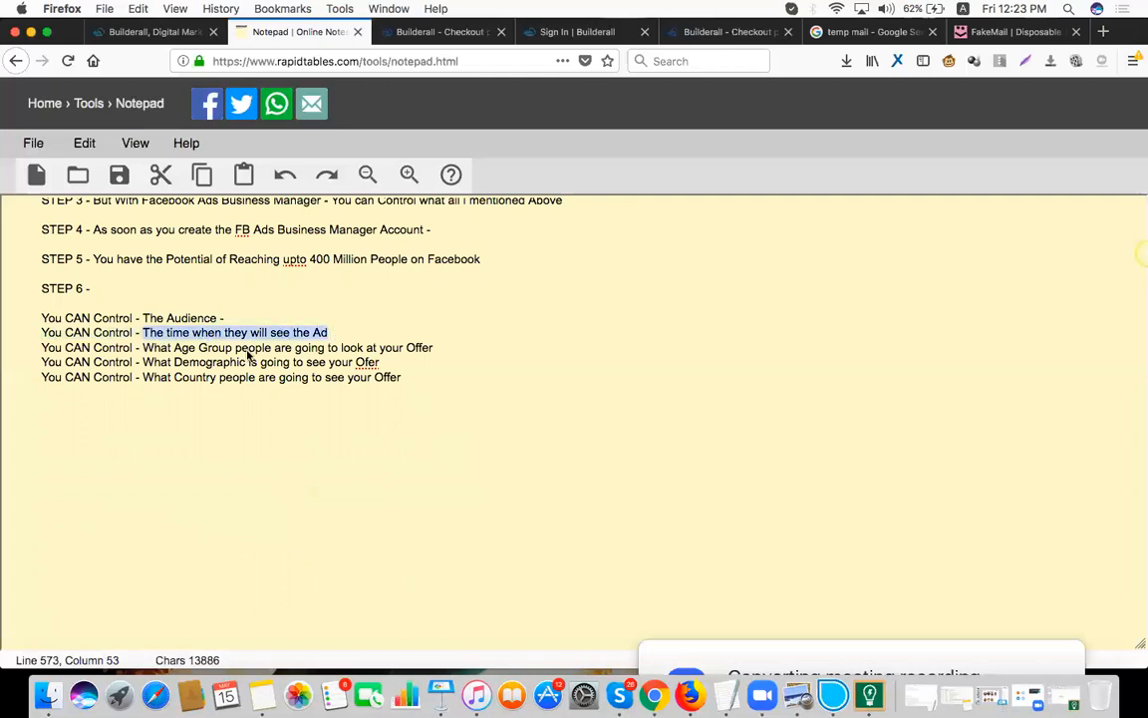
drag(141, 332, 364, 347)
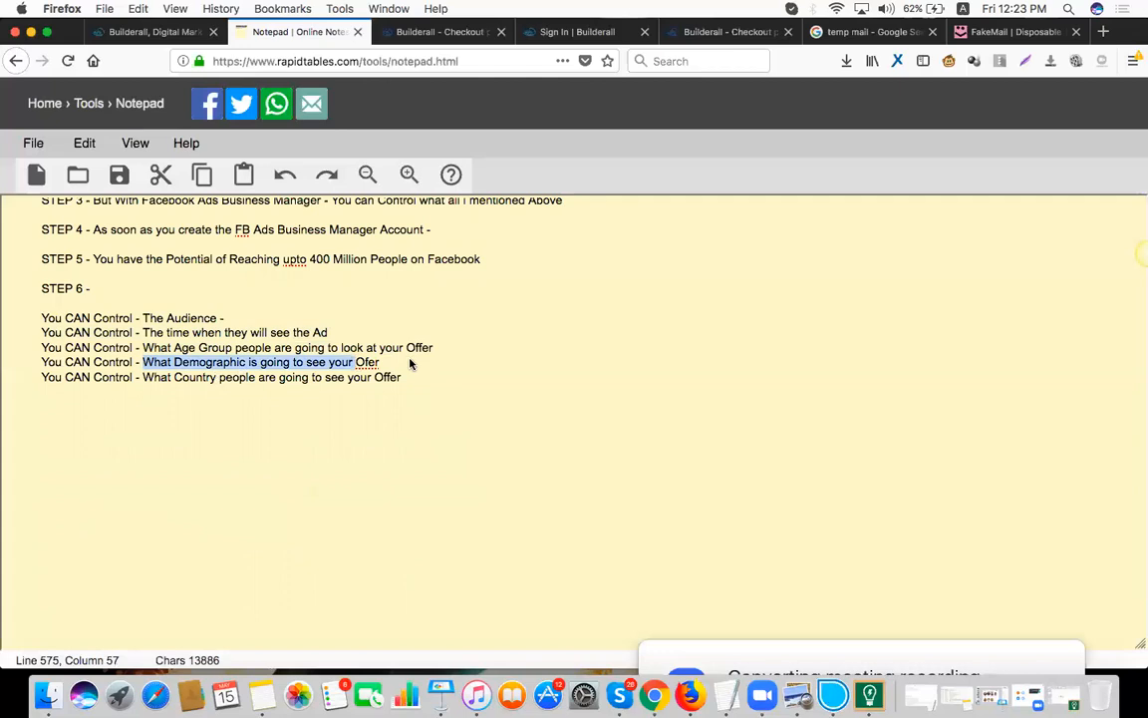
mouse_move(423, 379)
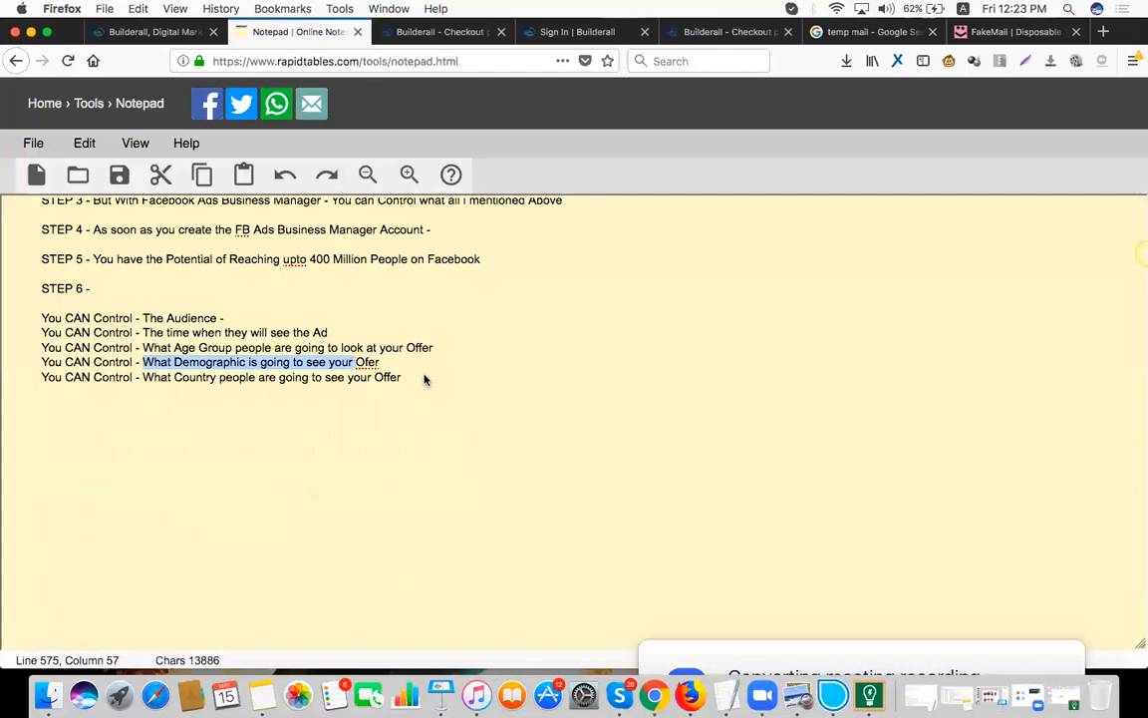
Add the line 'YOU CAN CONTROL - What Interest People are going to See your Offer'.
text(Y)
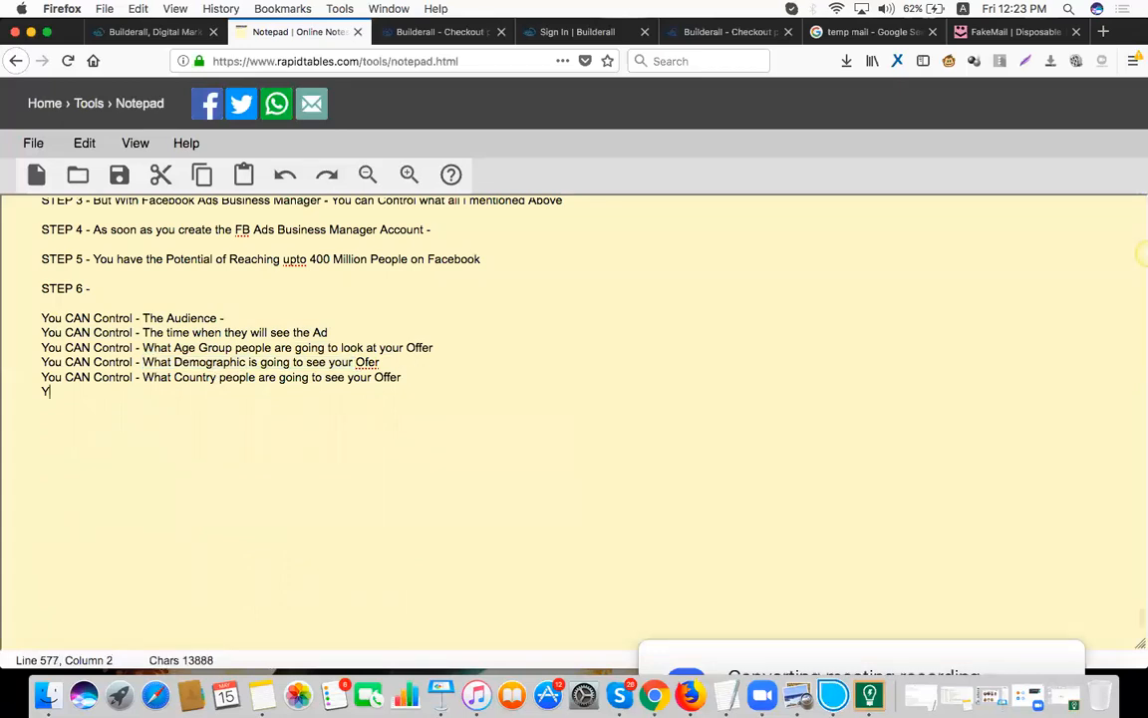
text(OU CAN CONT)
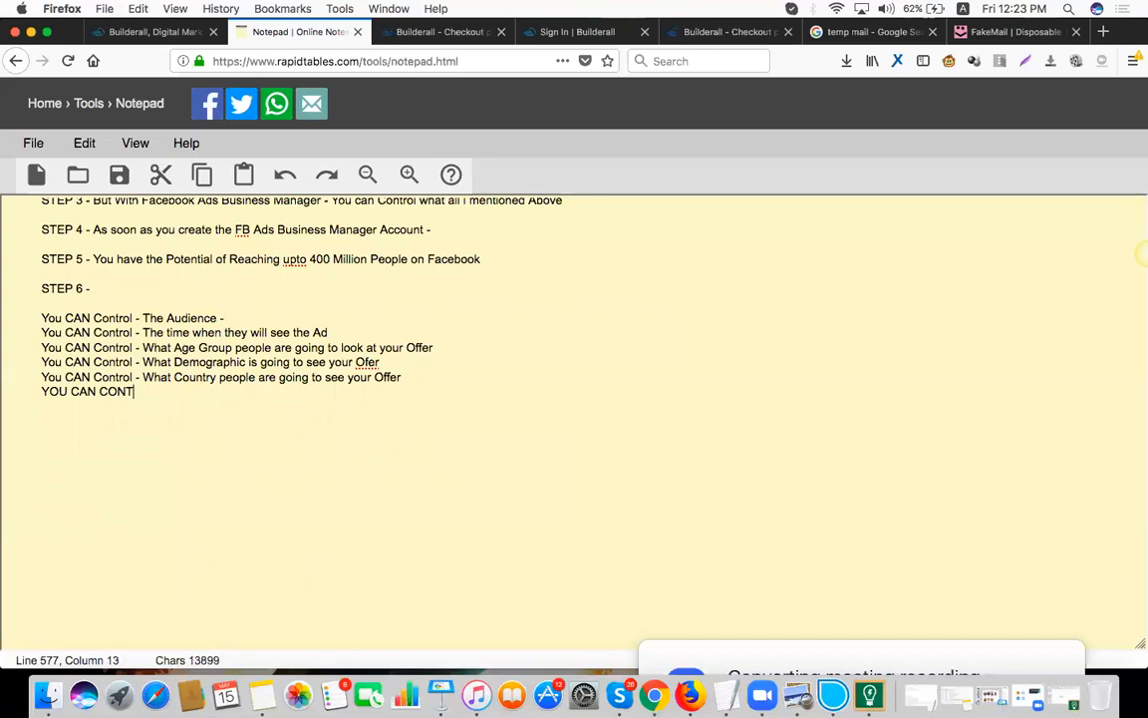
text(ROL - WHA)
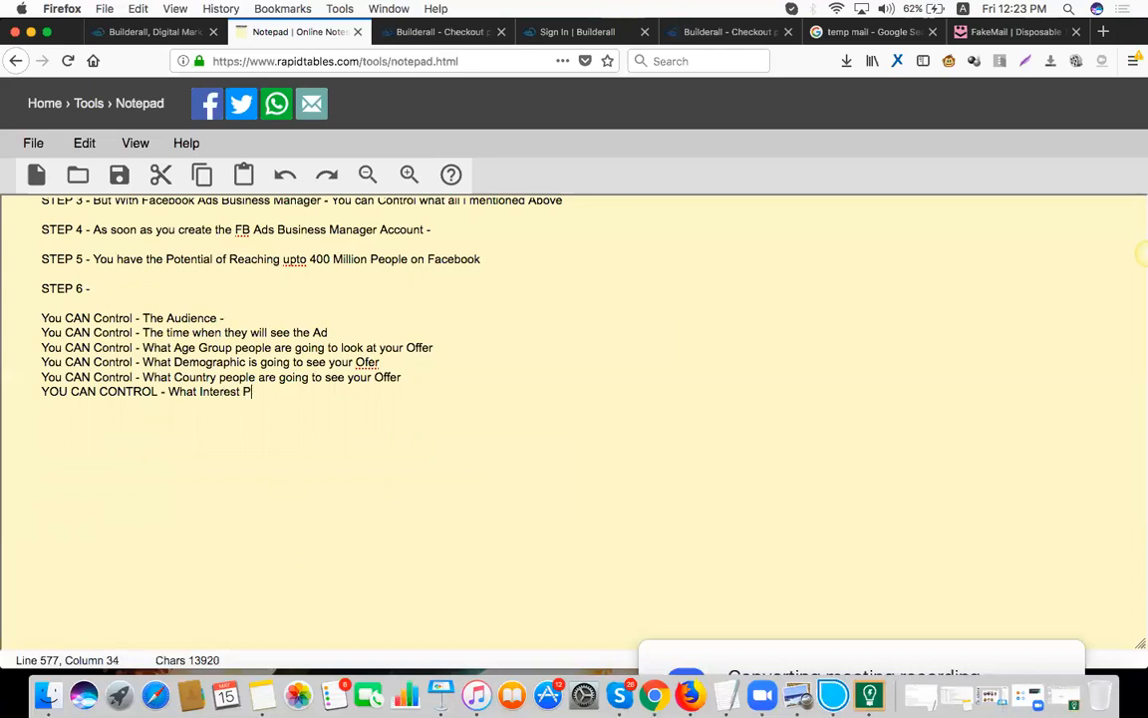
text(eople are going to Se)
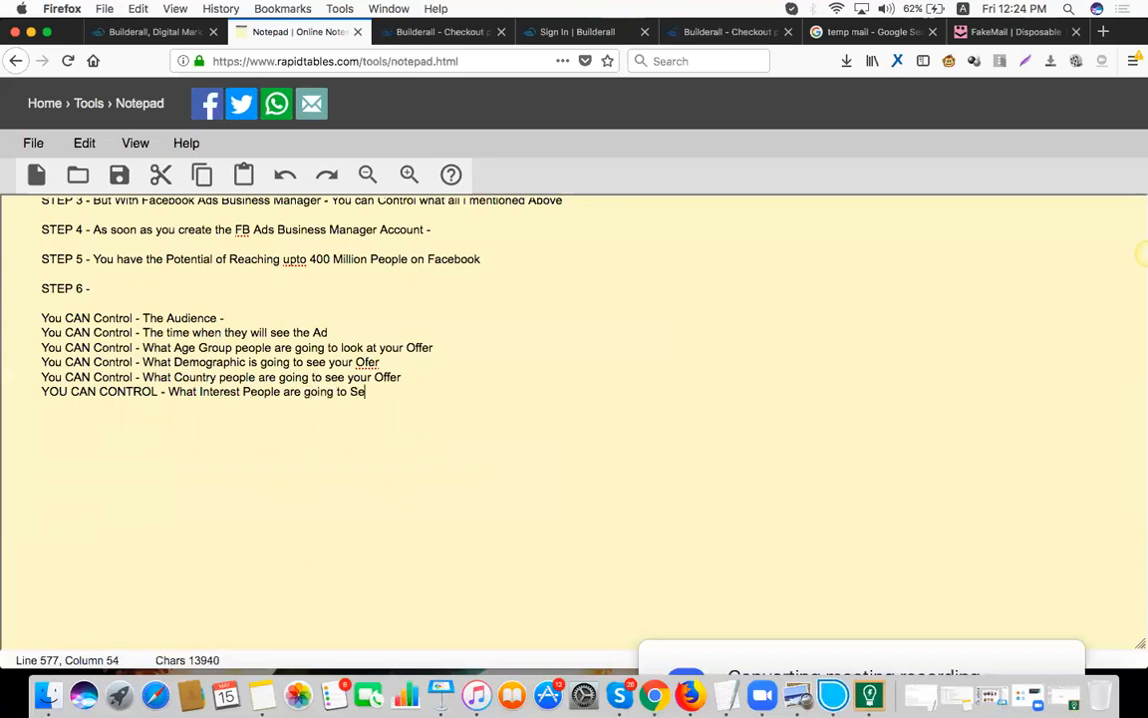
text(e your Offer)
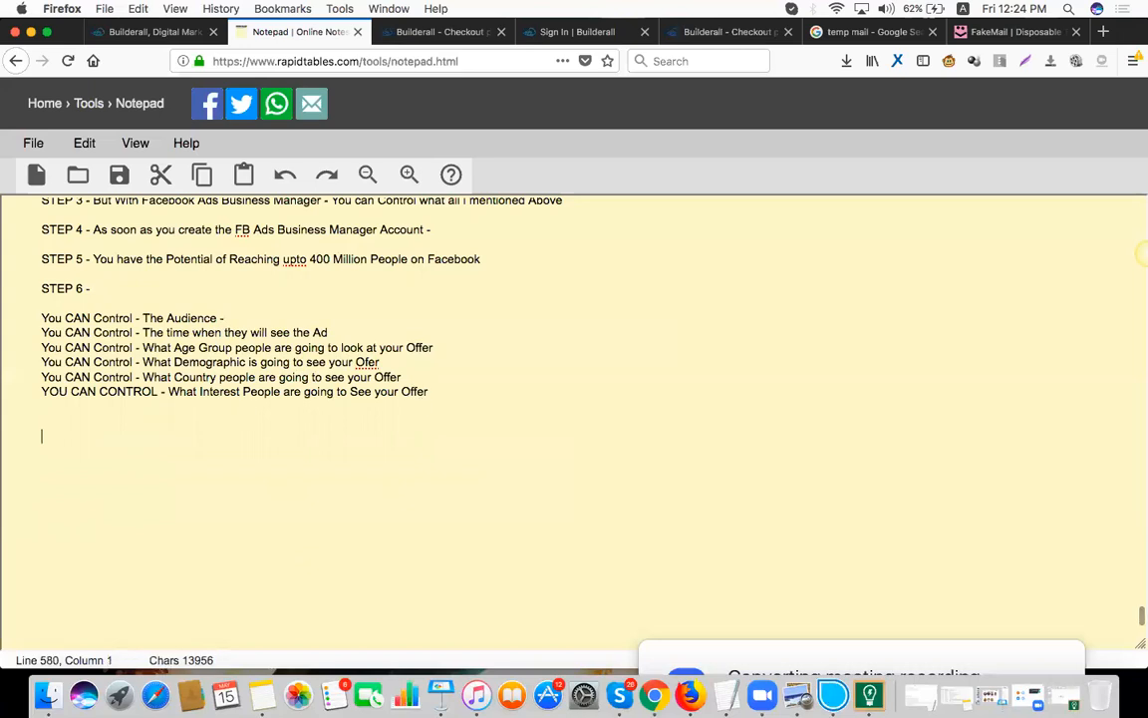
Write 'STEP 7 - Reaching 400 Million Friends on Facebook' and start a 'STEP 8 -' heading.
text(STEP 7 -)
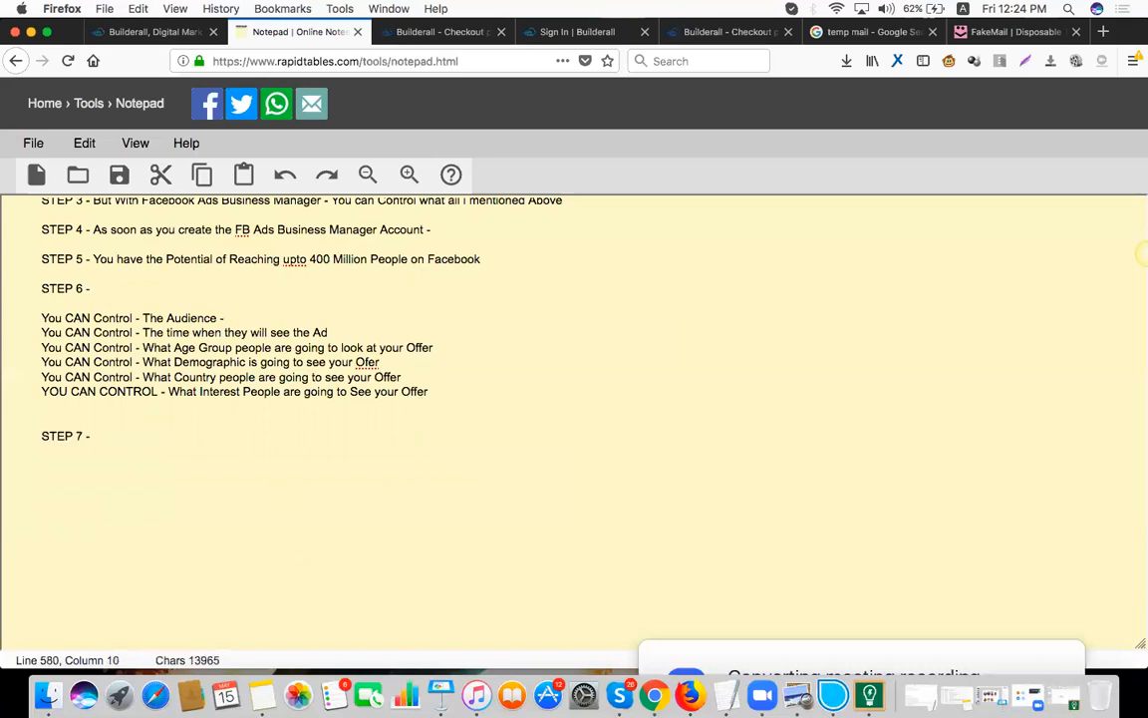
text(400)
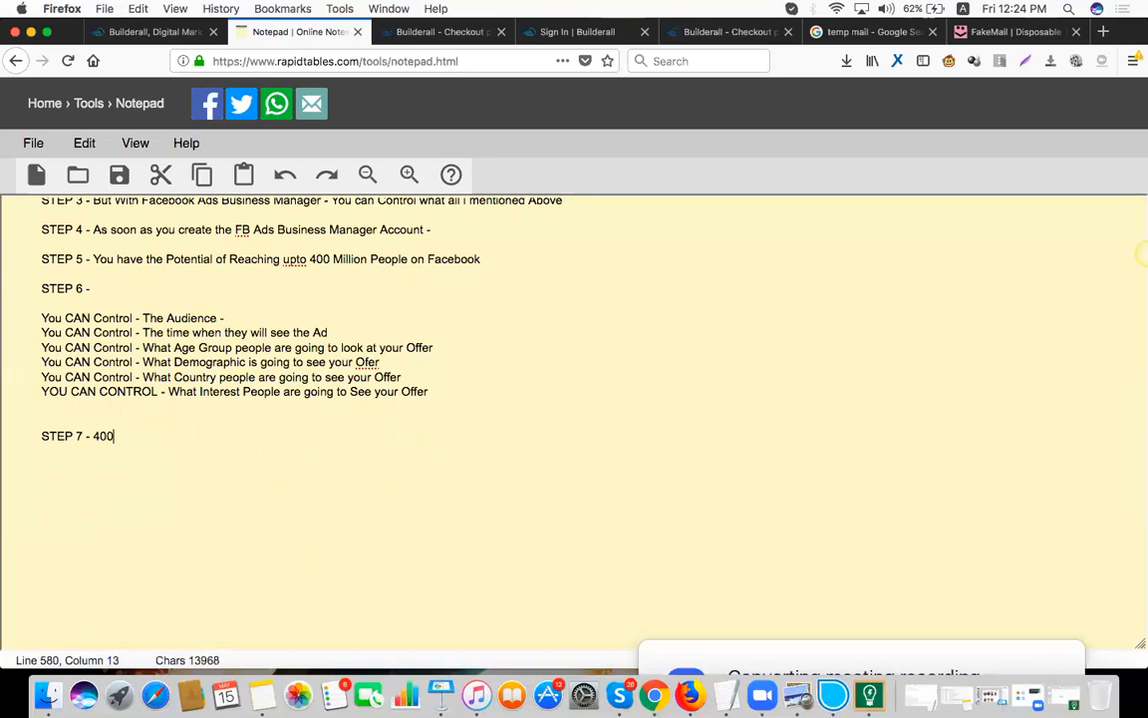
text(REA)
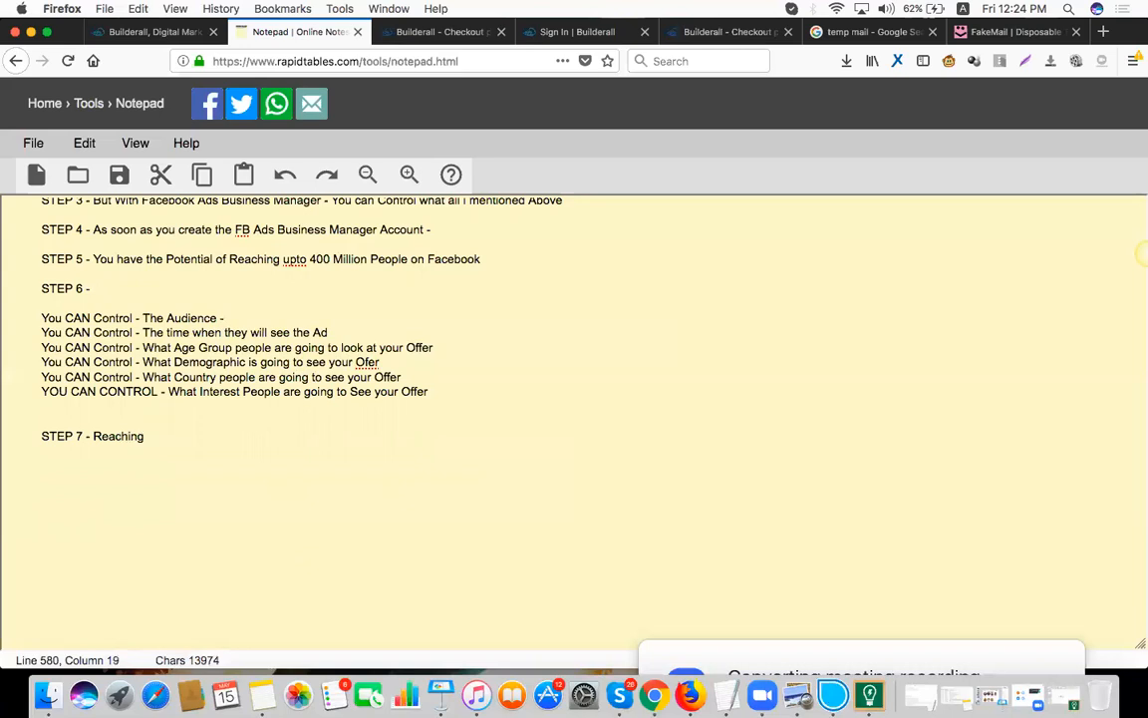
text(400 Million)
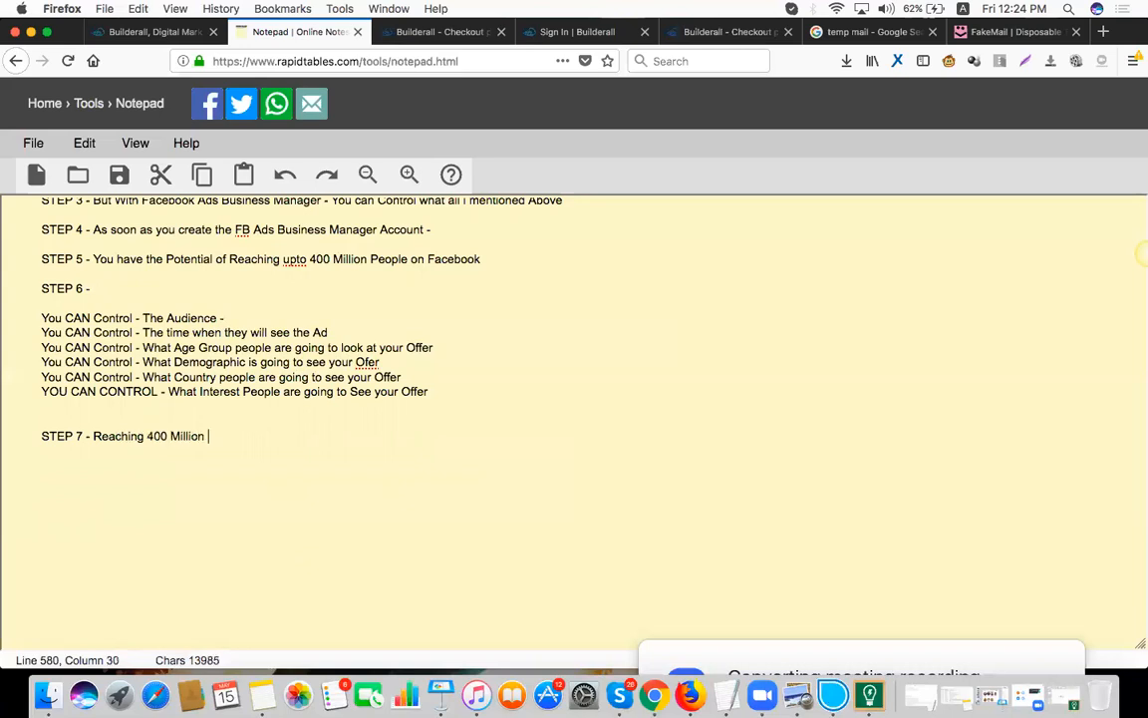
text(Friends on Fa)
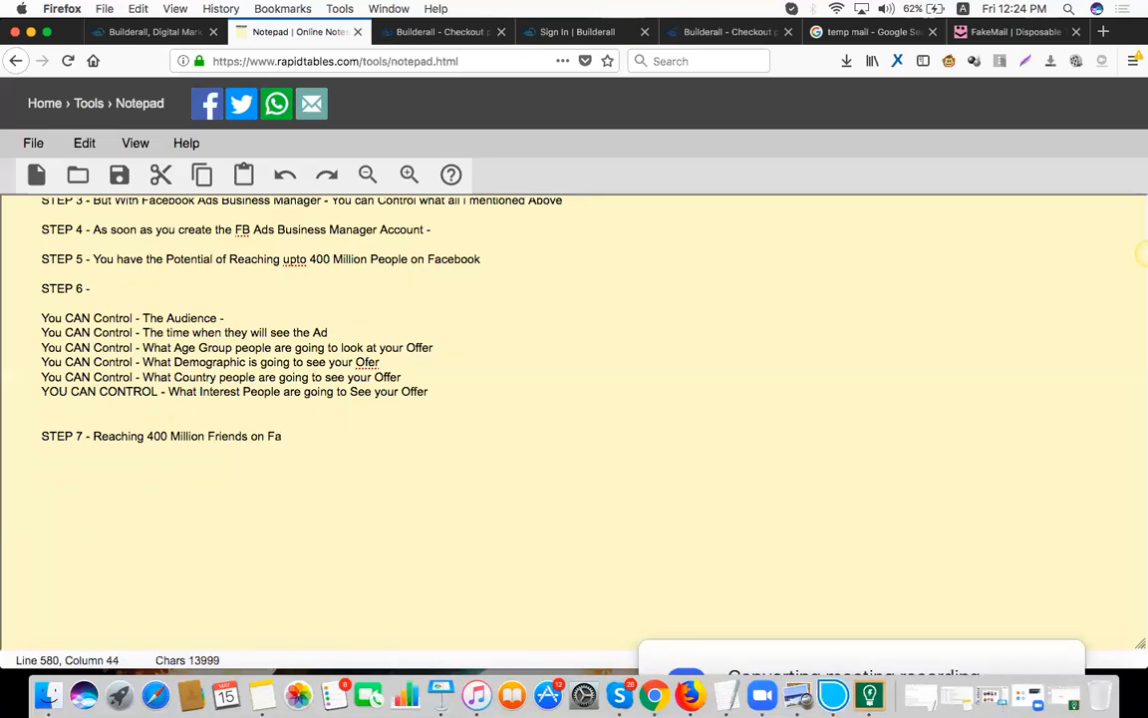
text(cebook)
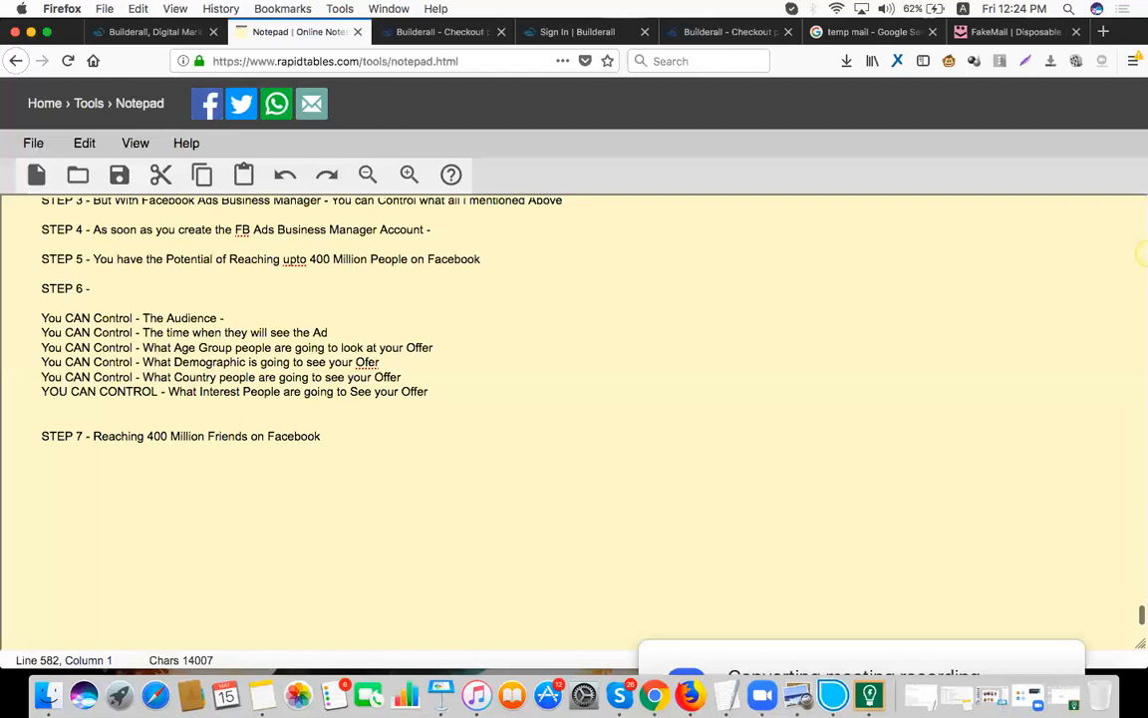
text(STEP 8)
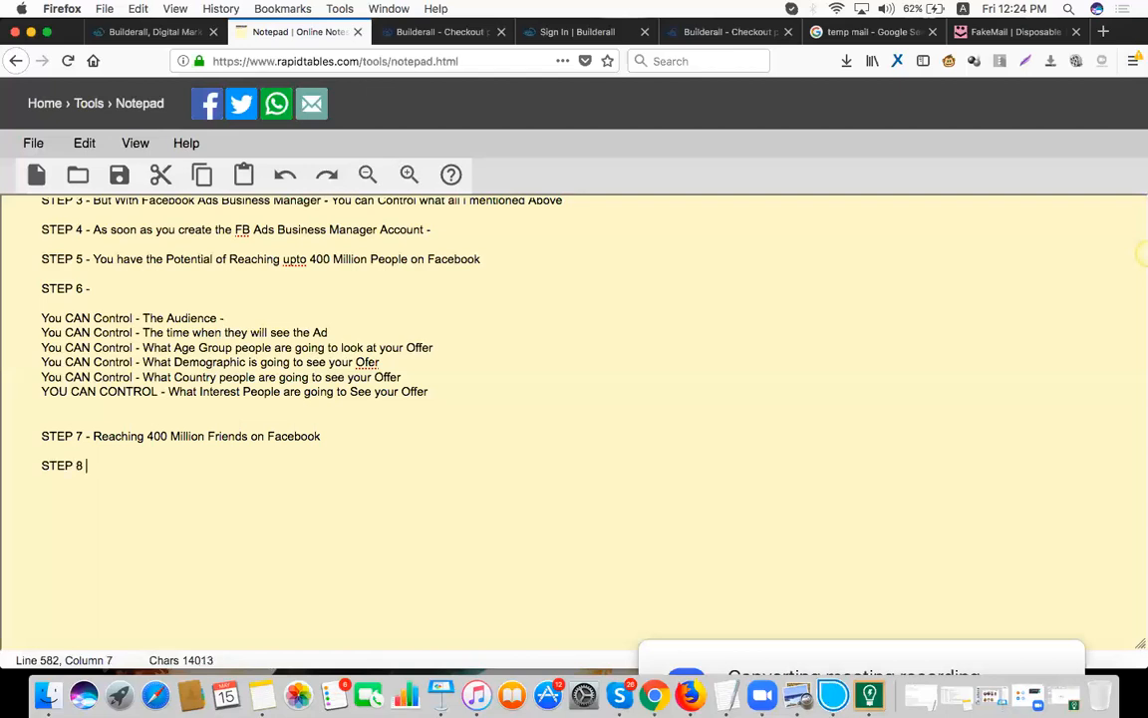
text(-)
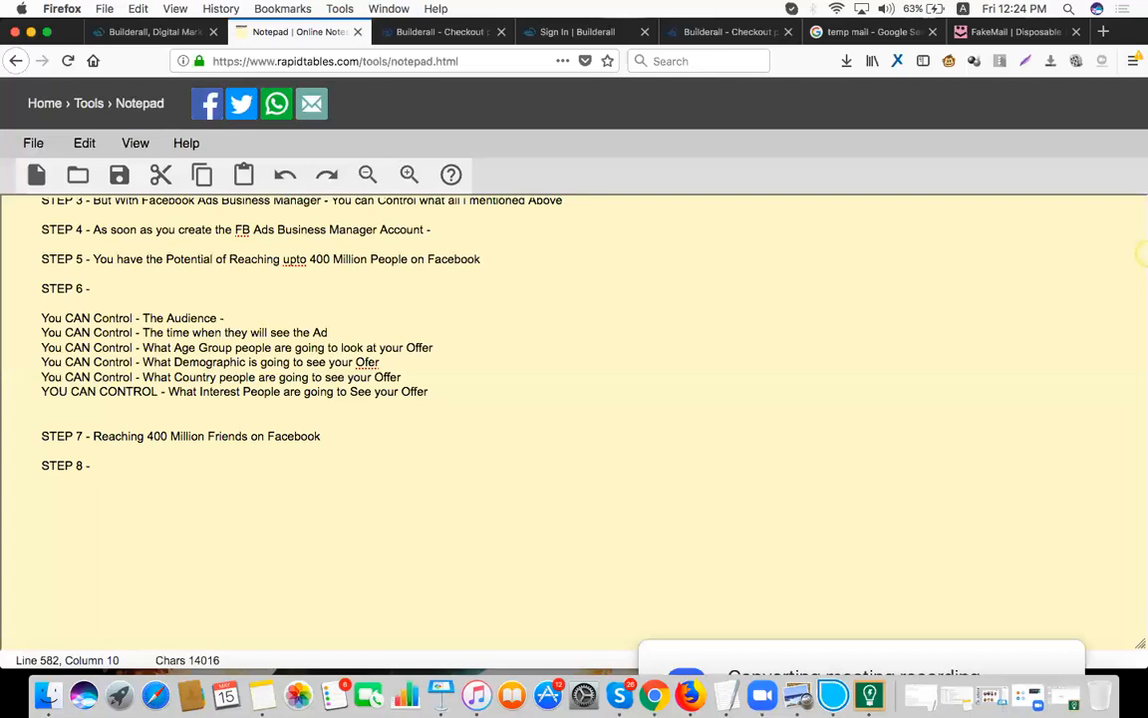
click(93, 464)
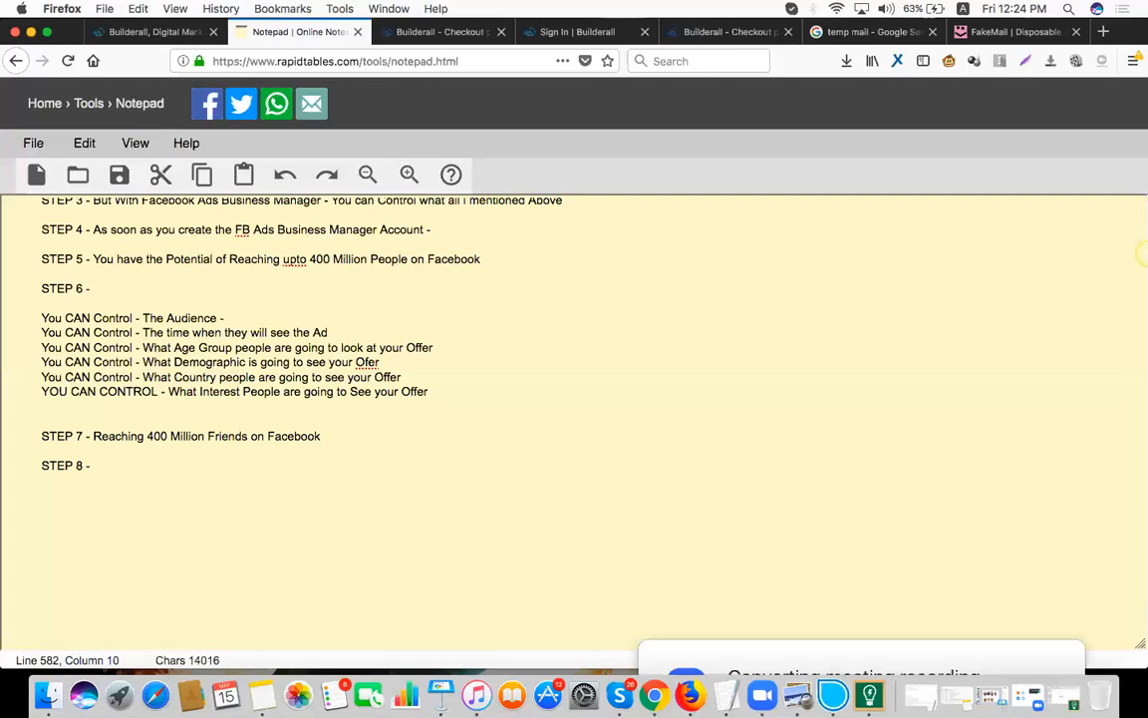
click(92, 466)
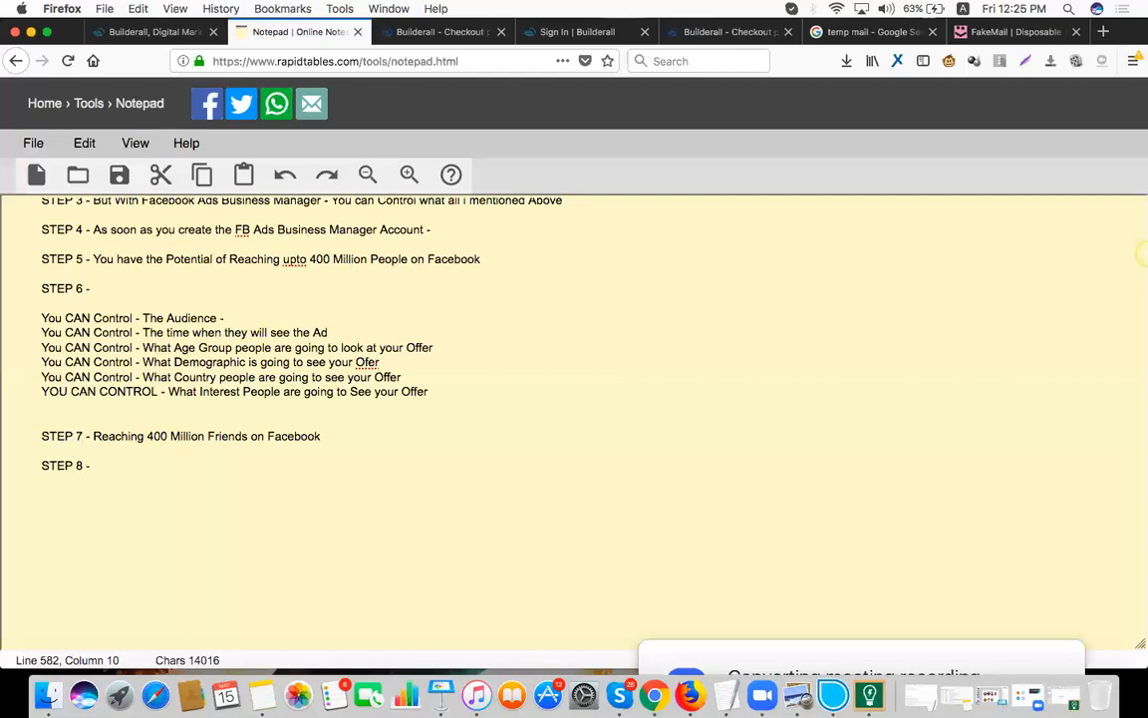
click(93, 465)
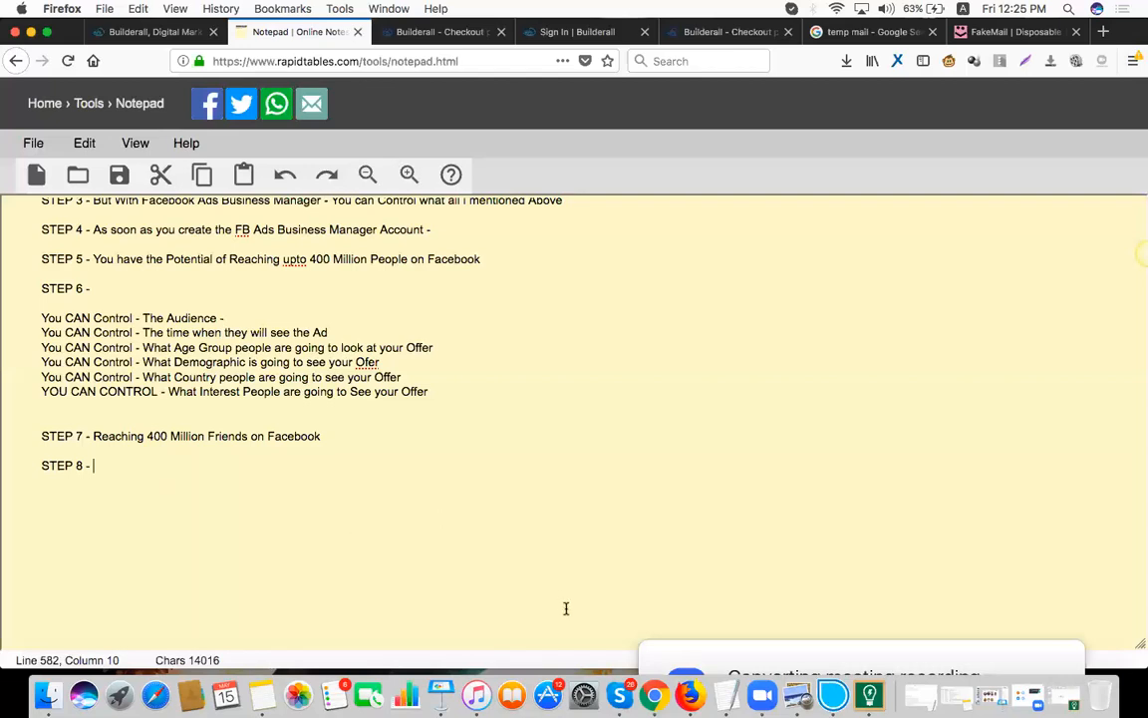
mouse_move(1018, 660)
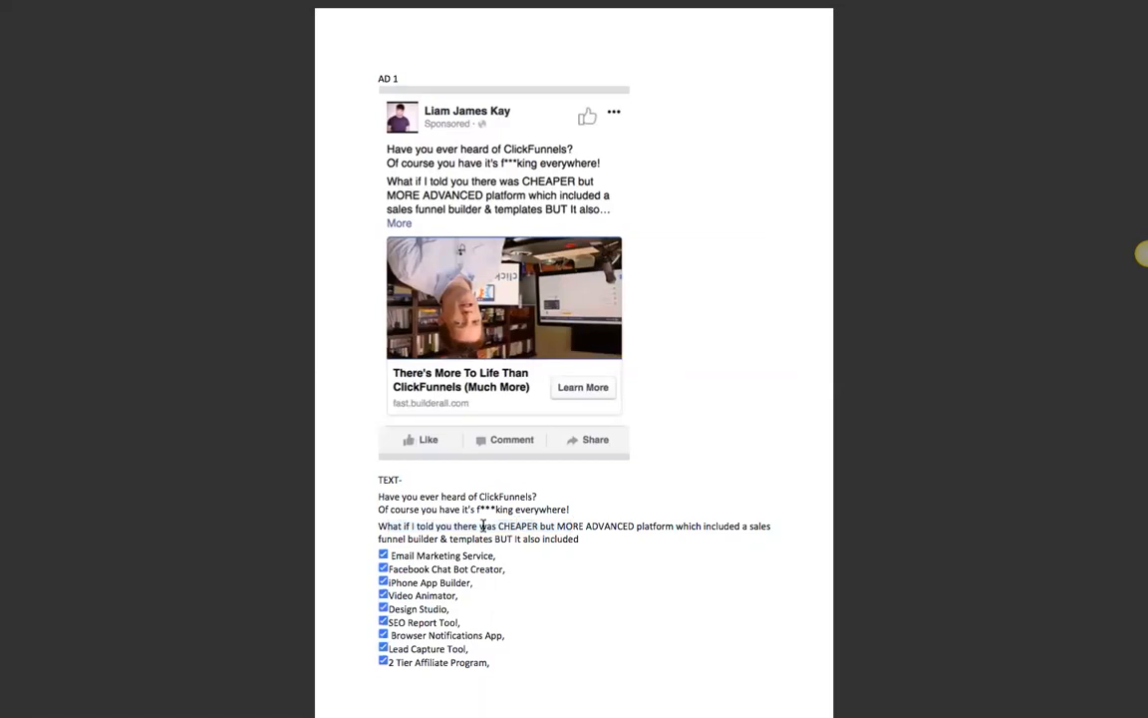
drag(483, 525, 672, 525)
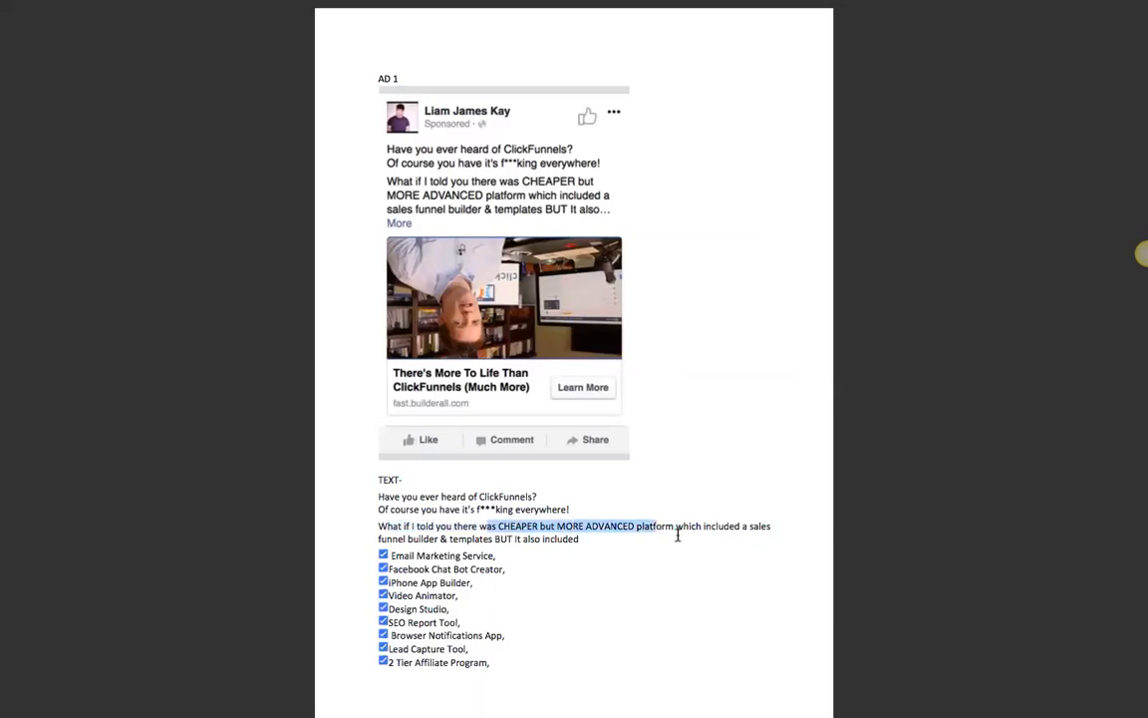
drag(656, 525, 579, 538)
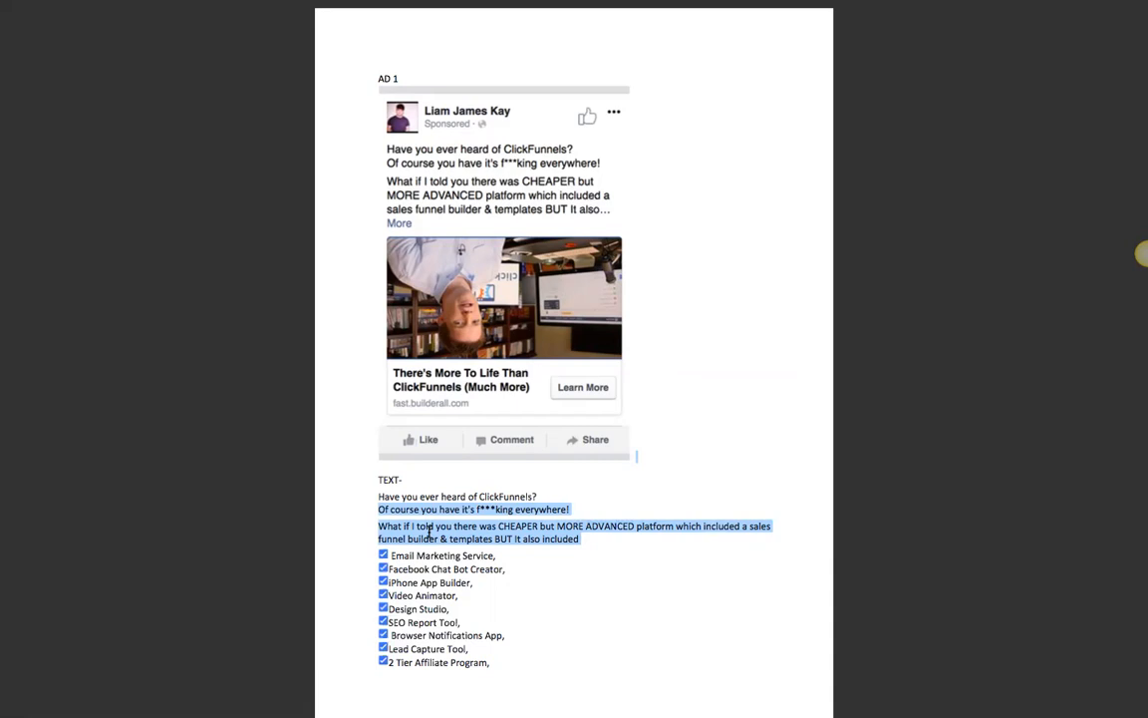
mouse_move(431, 536)
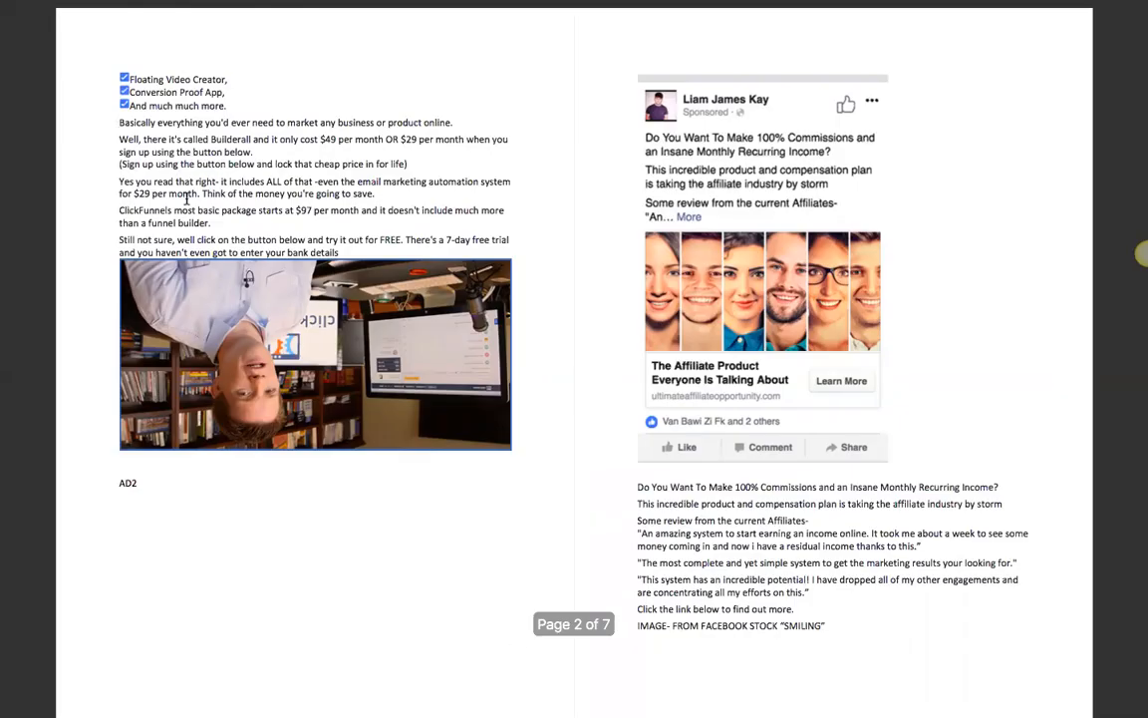
drag(118, 121, 222, 138)
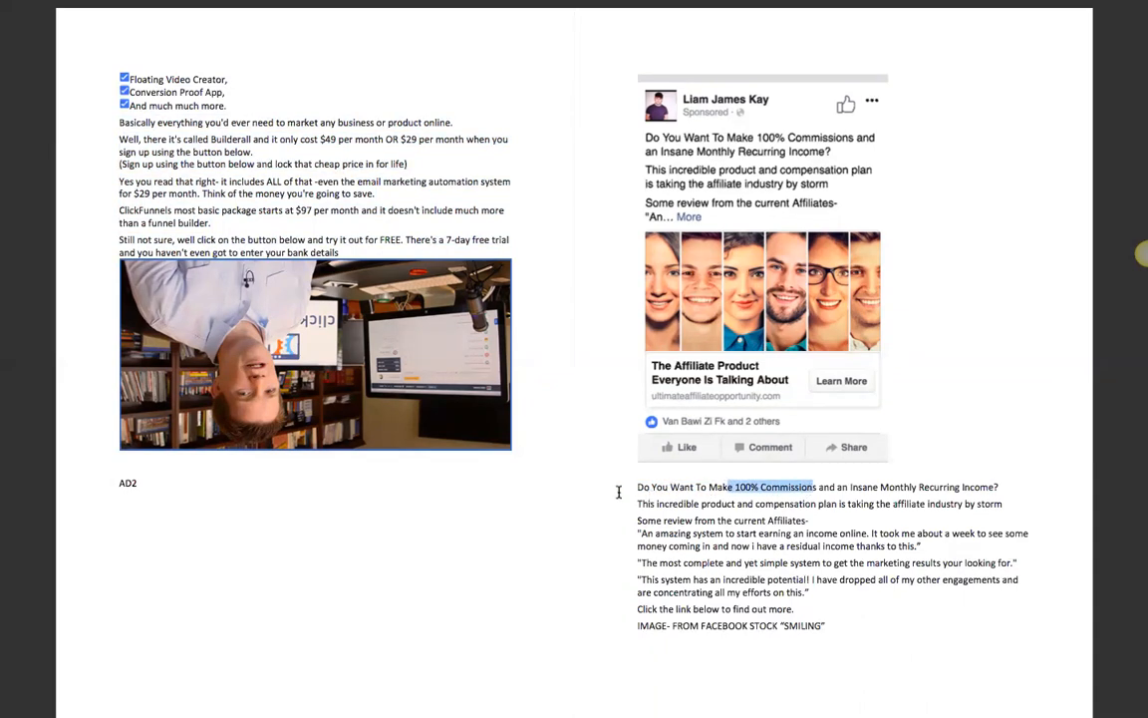
click(650, 487)
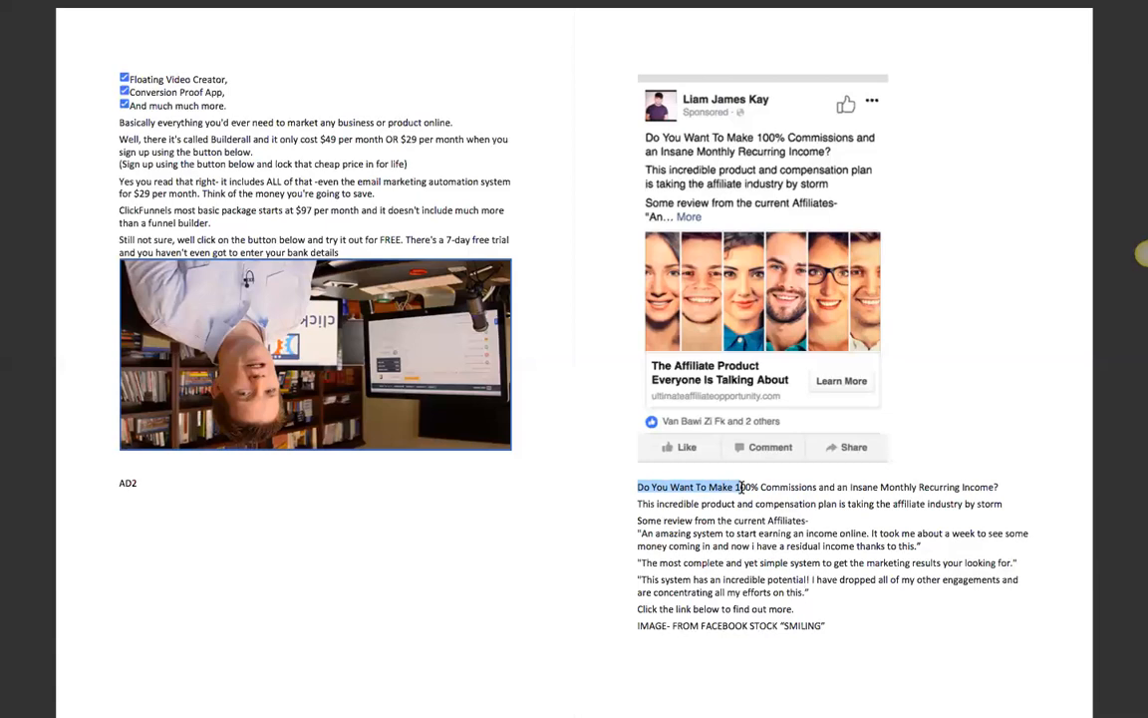
scroll(down, 3)
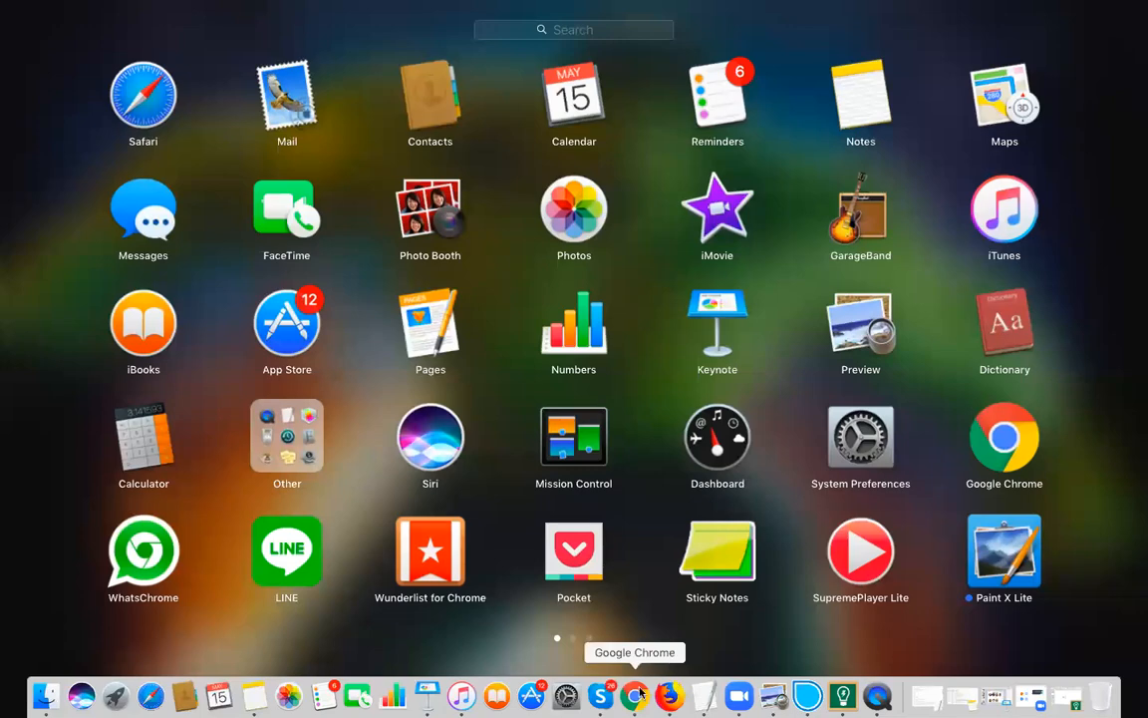
mouse_move(669, 695)
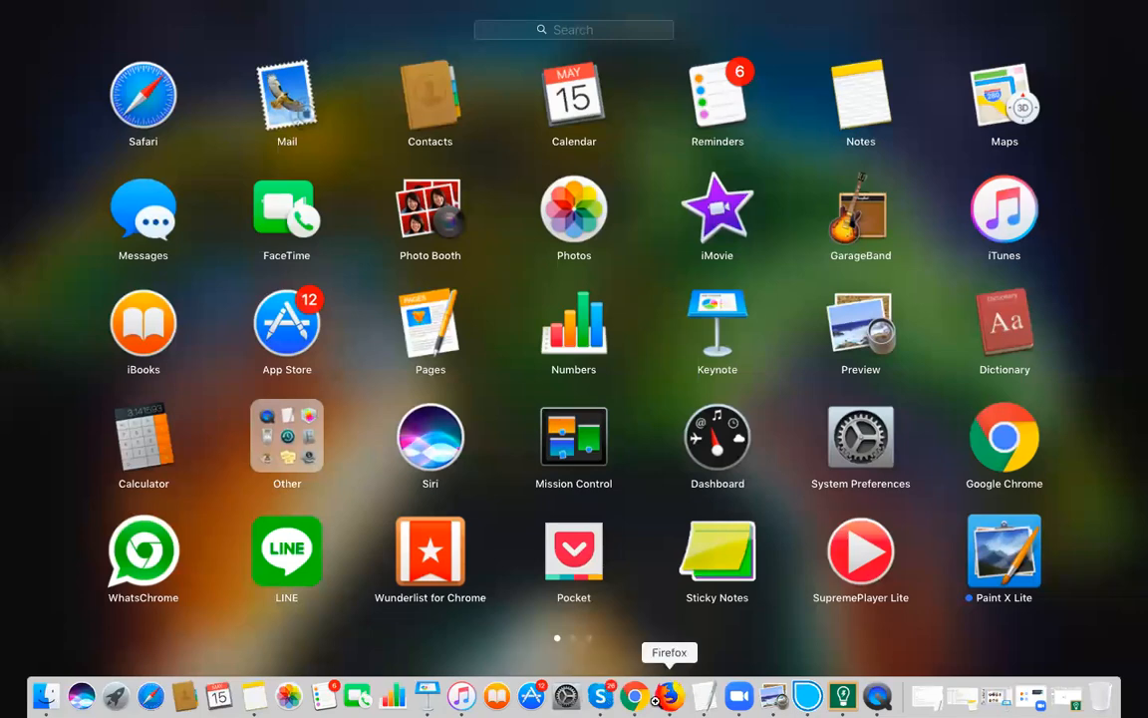
Back in the notepad, add a '==========' divider and a 'What 3 Things ?' heading.
click(668, 695)
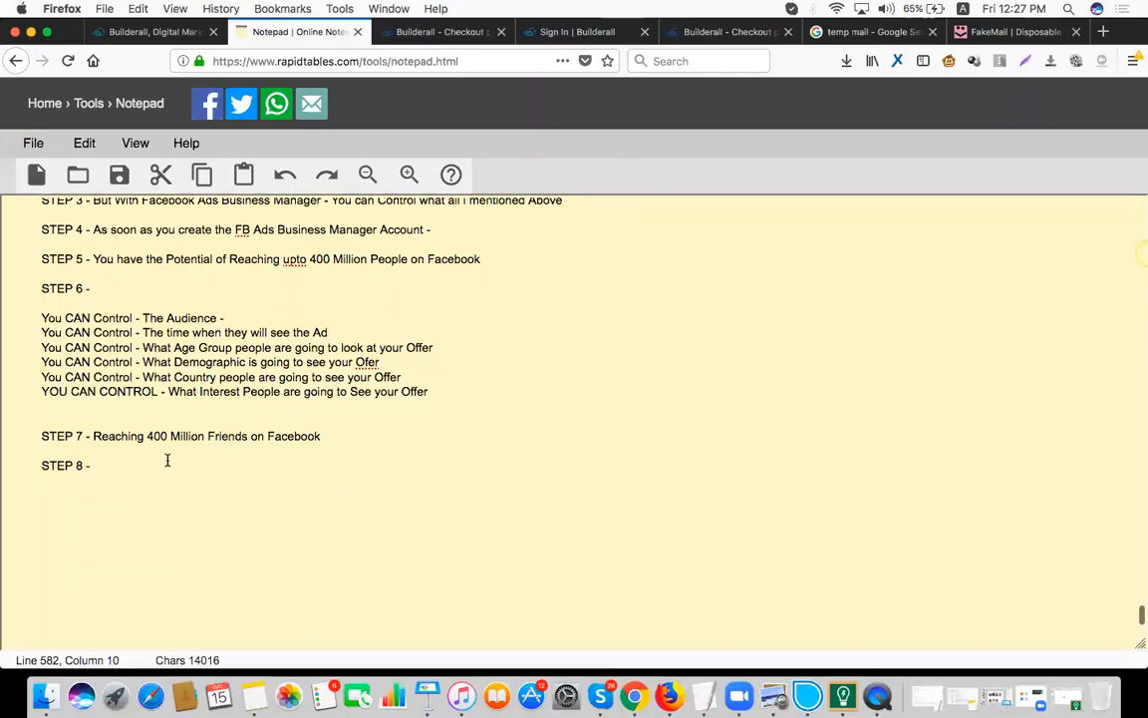
scroll(down, 3)
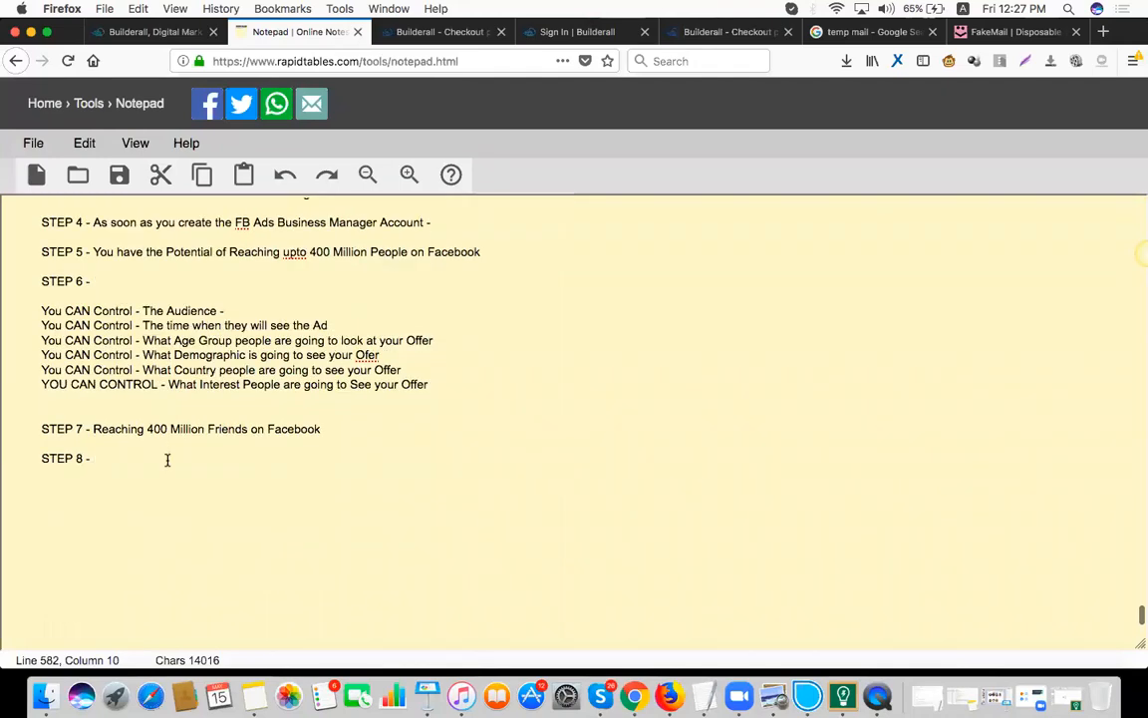
text(=)
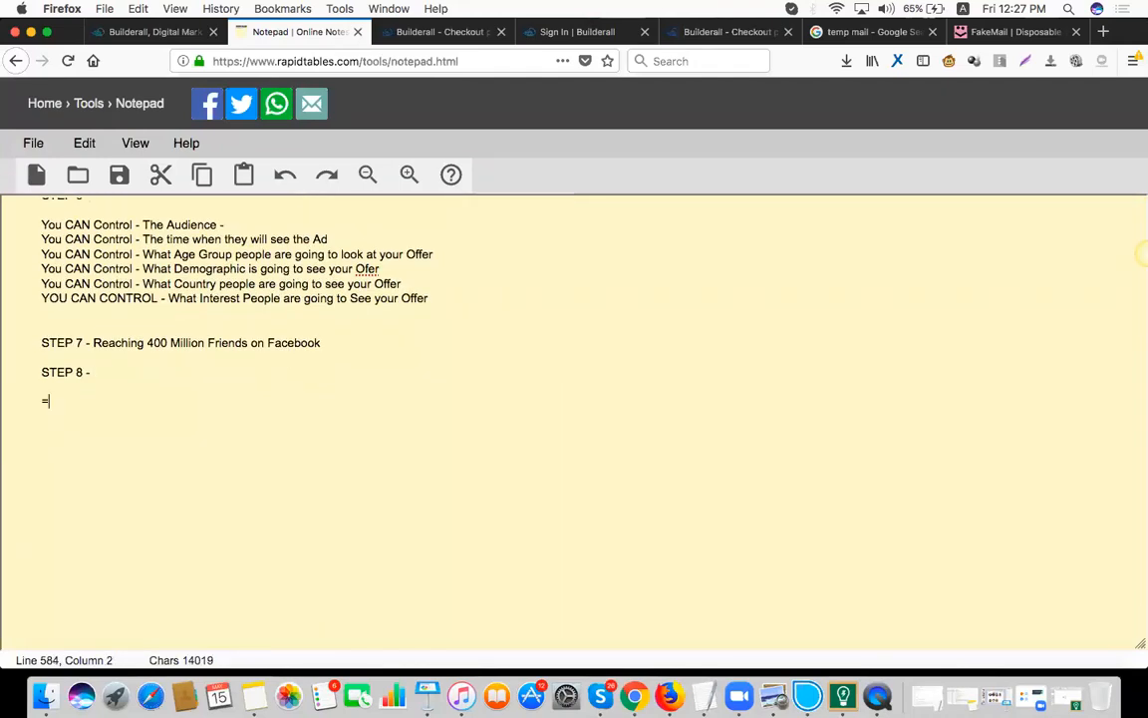
text(=========)
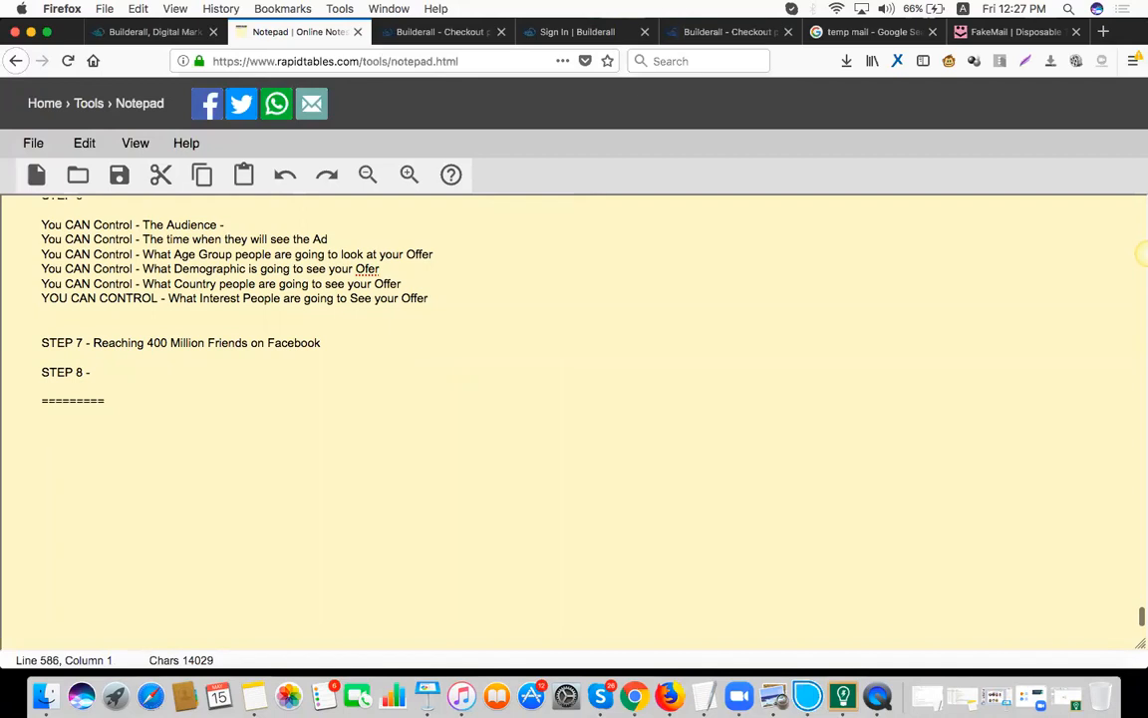
text(WHA)
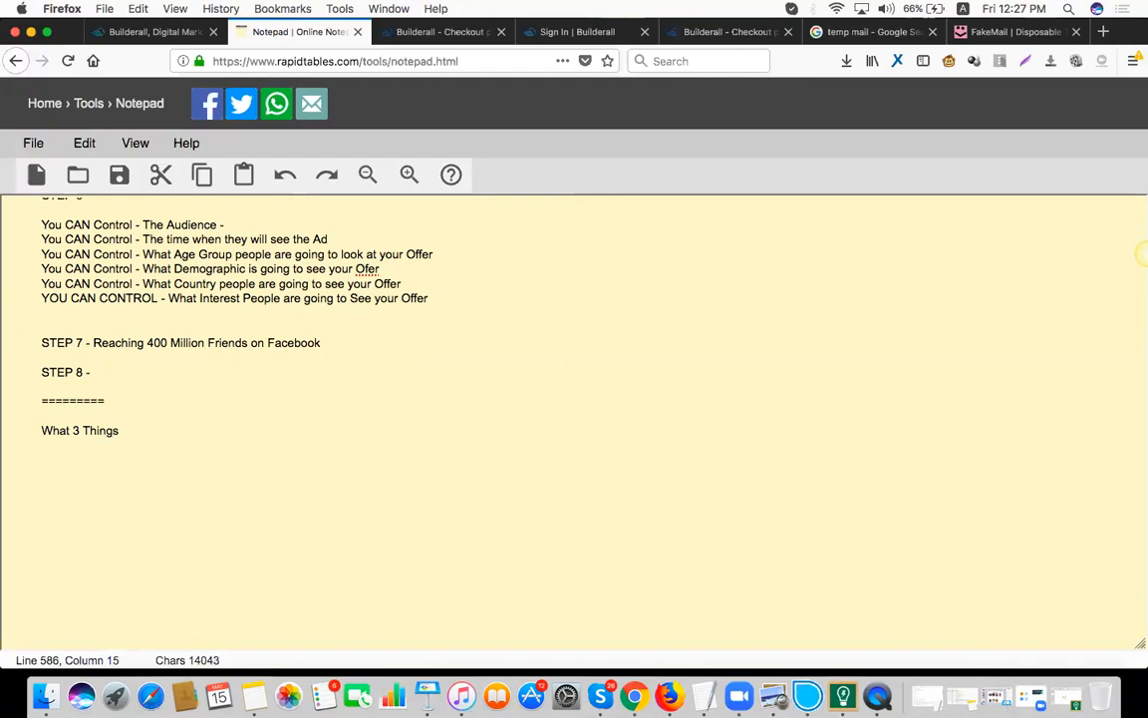
text(?)
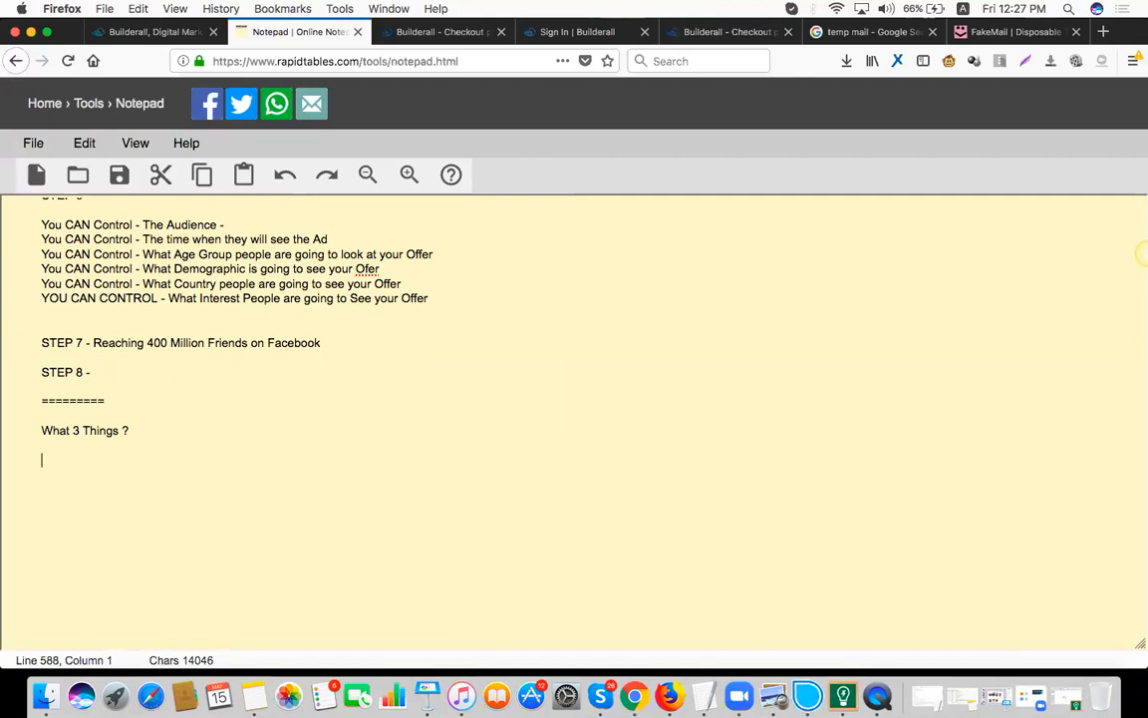
Write point A: normally FB doesn't reach everyone via your FB Profile.
text(A - Normally FB)
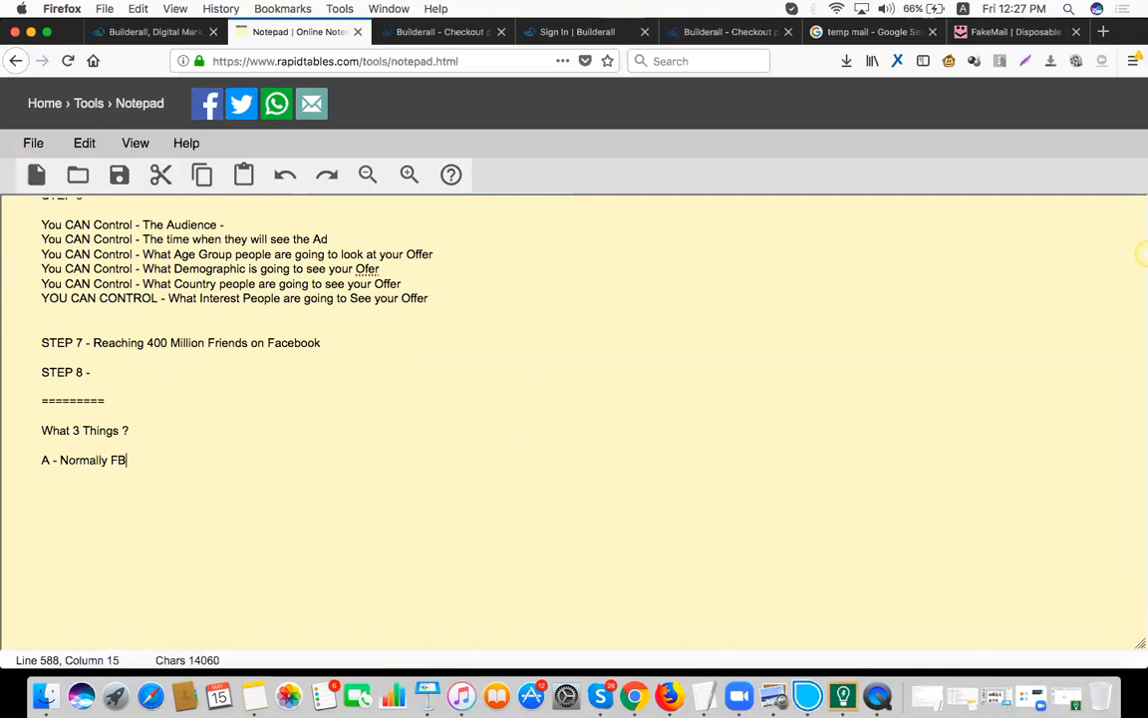
text(Does not Pick Up)
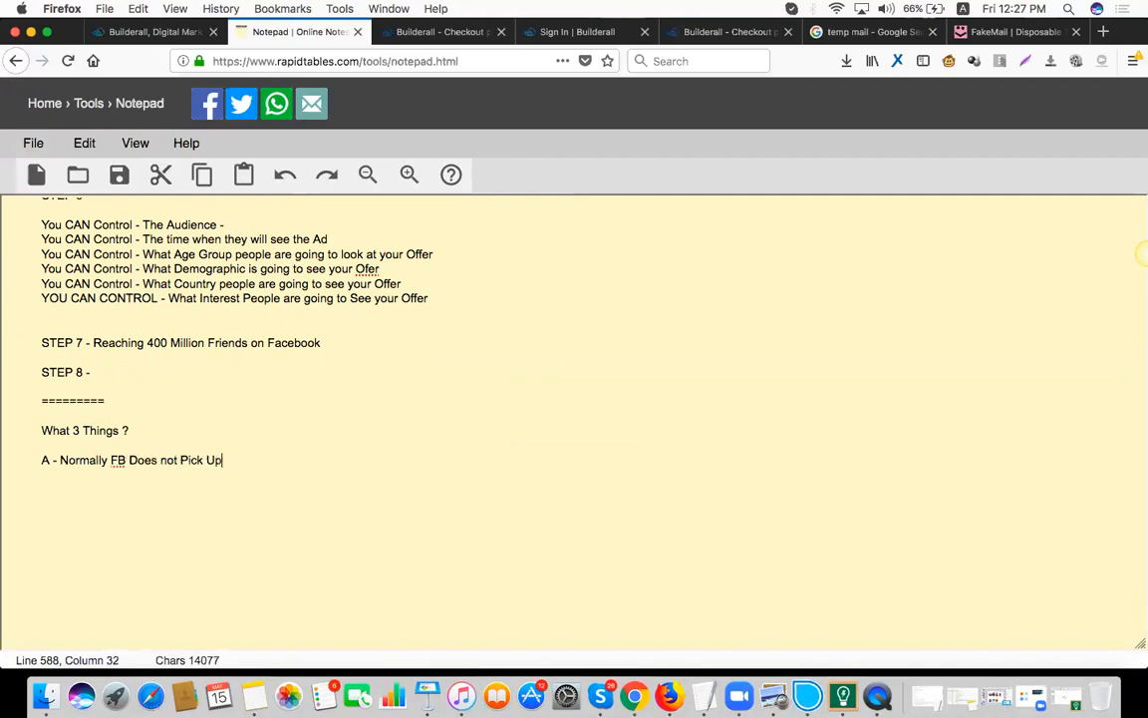
text(Everyone)
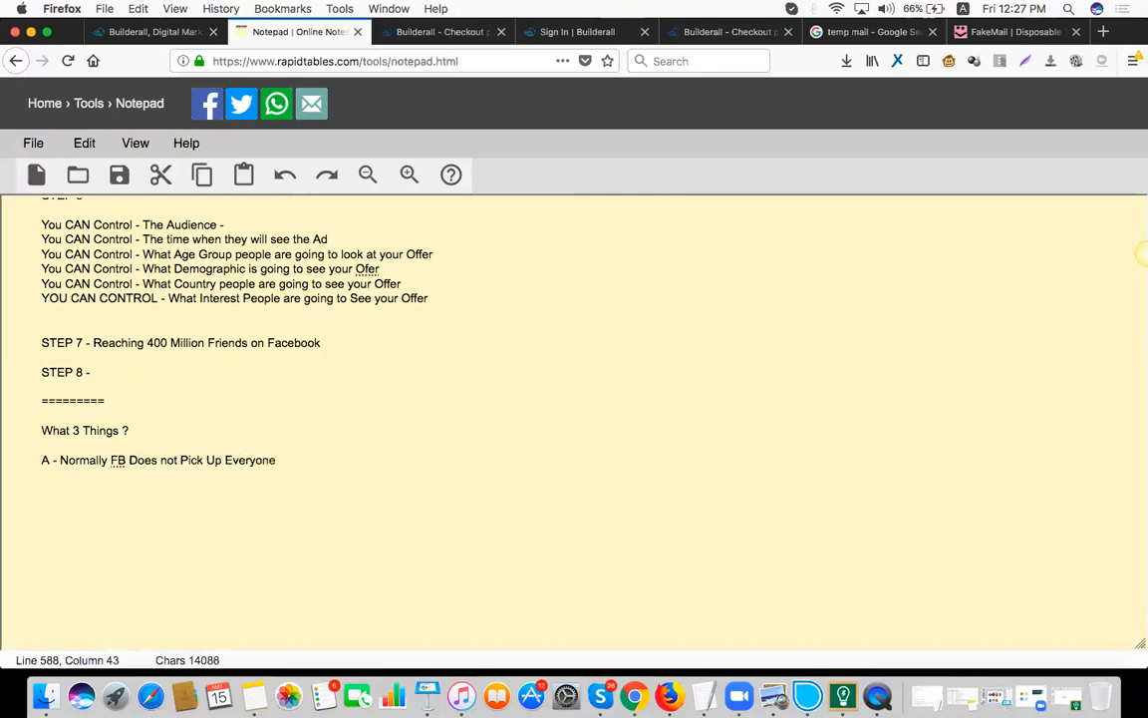
text(on)
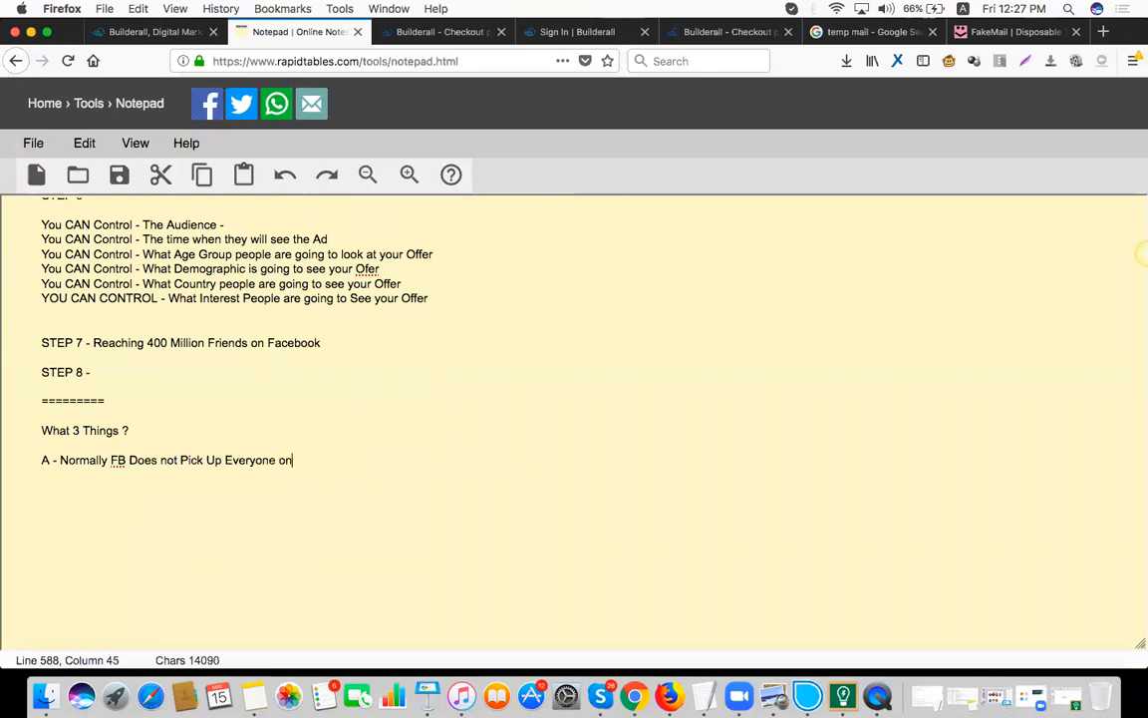
text(via your FB)
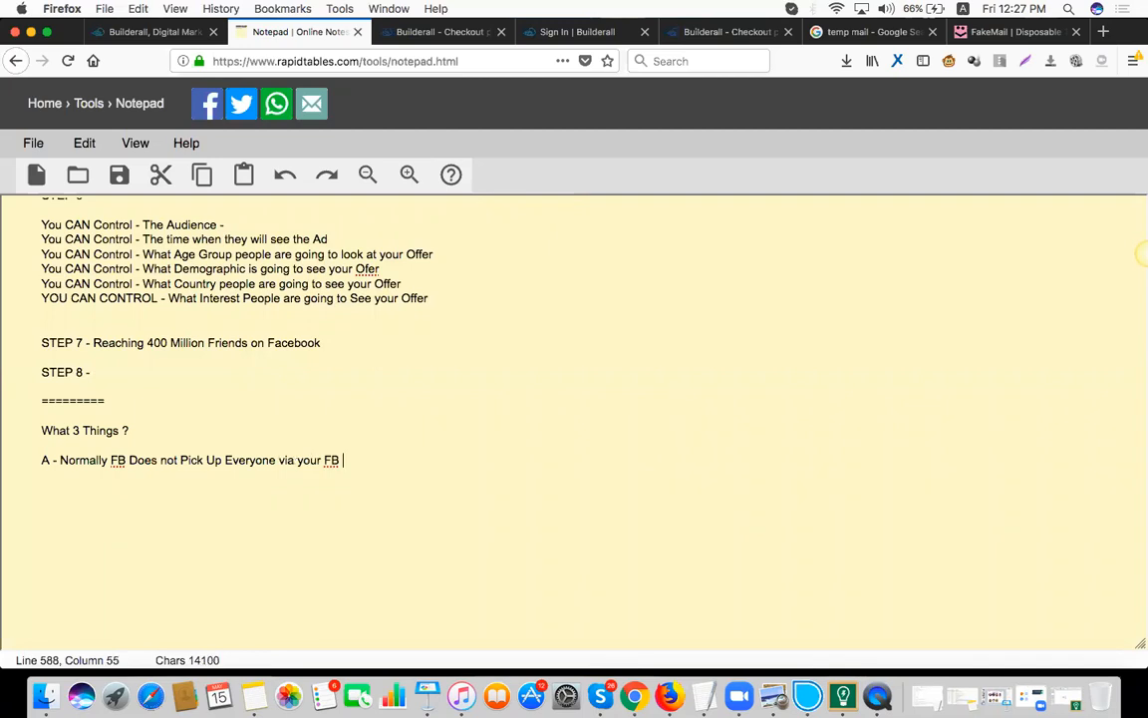
text(Profile)
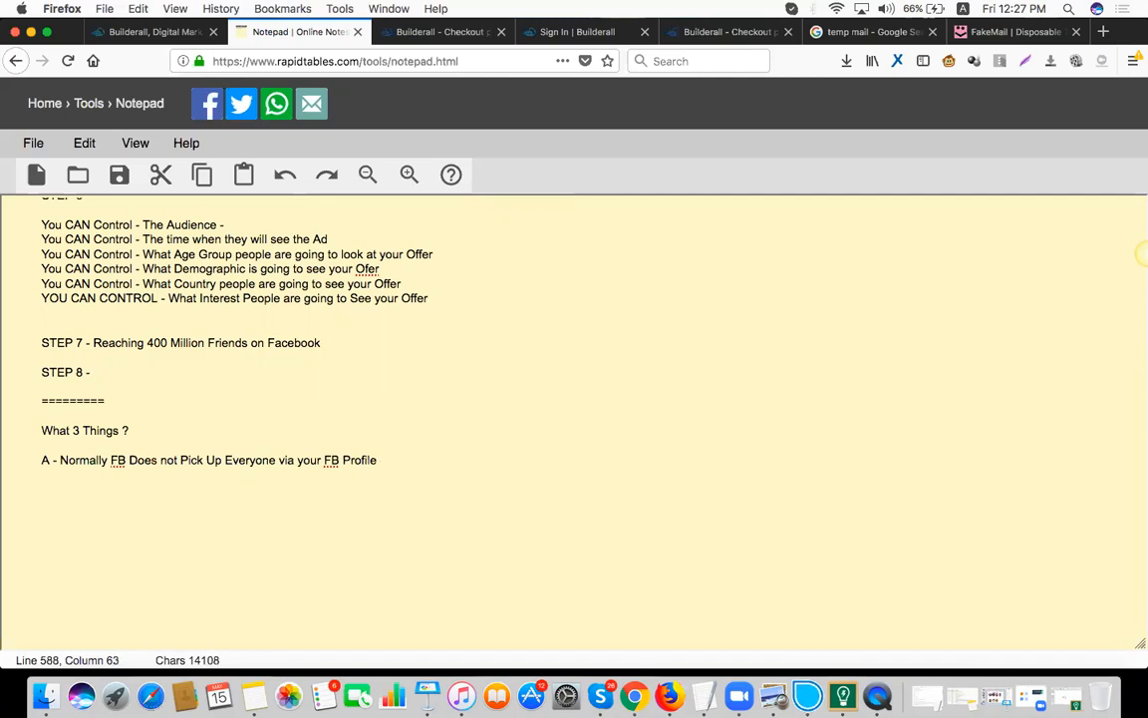
text(and the rest of them will not see your Ad)
text(B - With FB Ads)
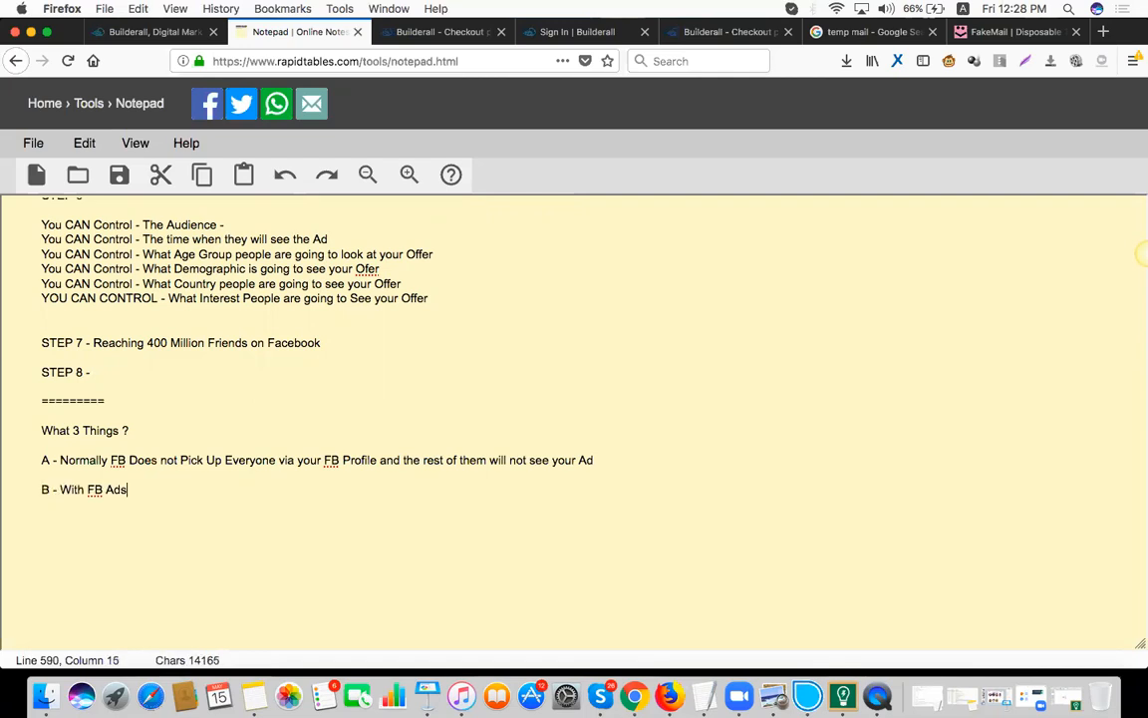
Write point B on Business Manager control of audience and ad placement, then begin point C.
text(Busienss Manag)
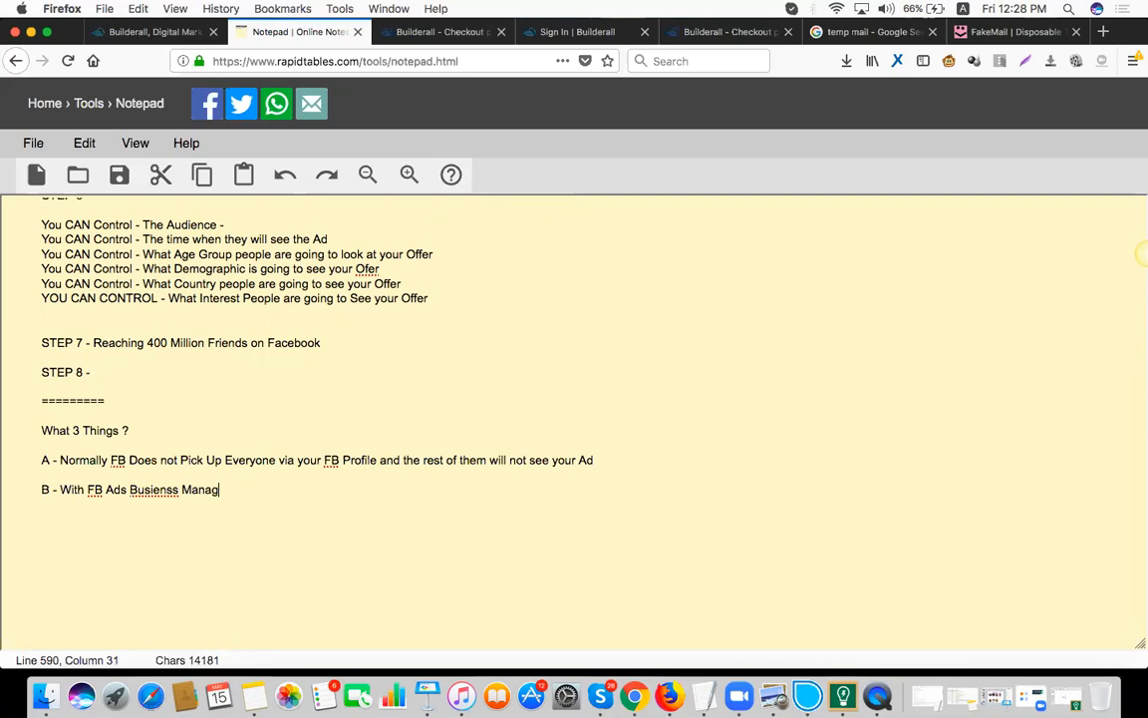
text(er , you have the control)
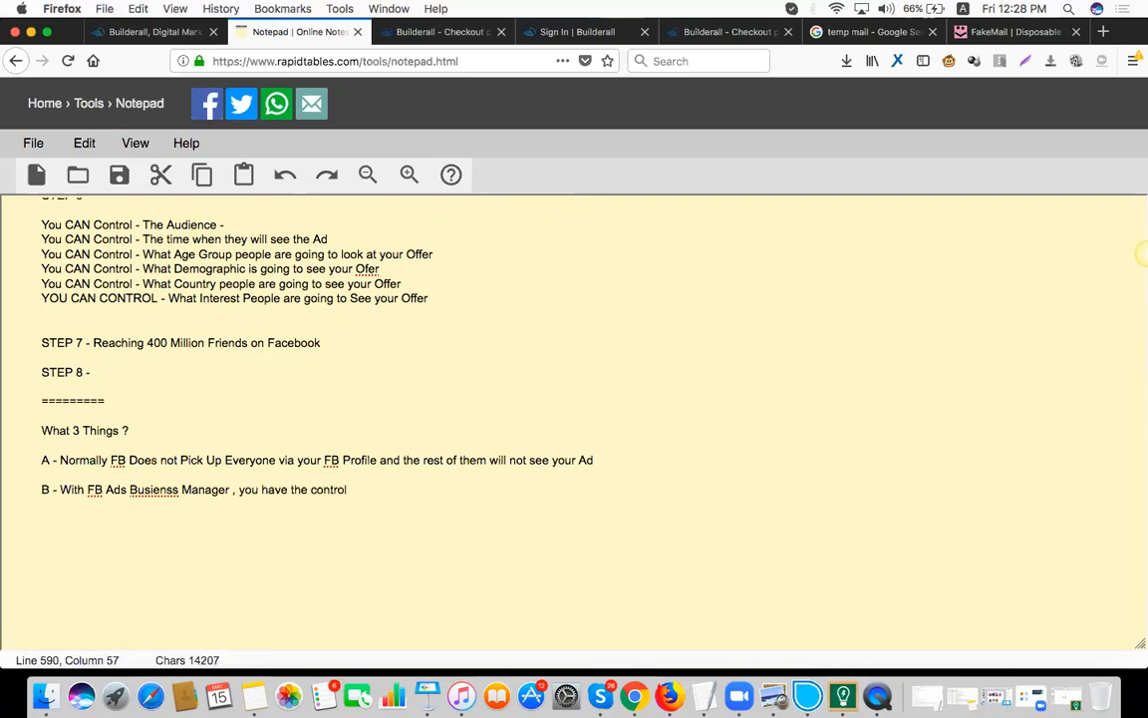
text(for the)
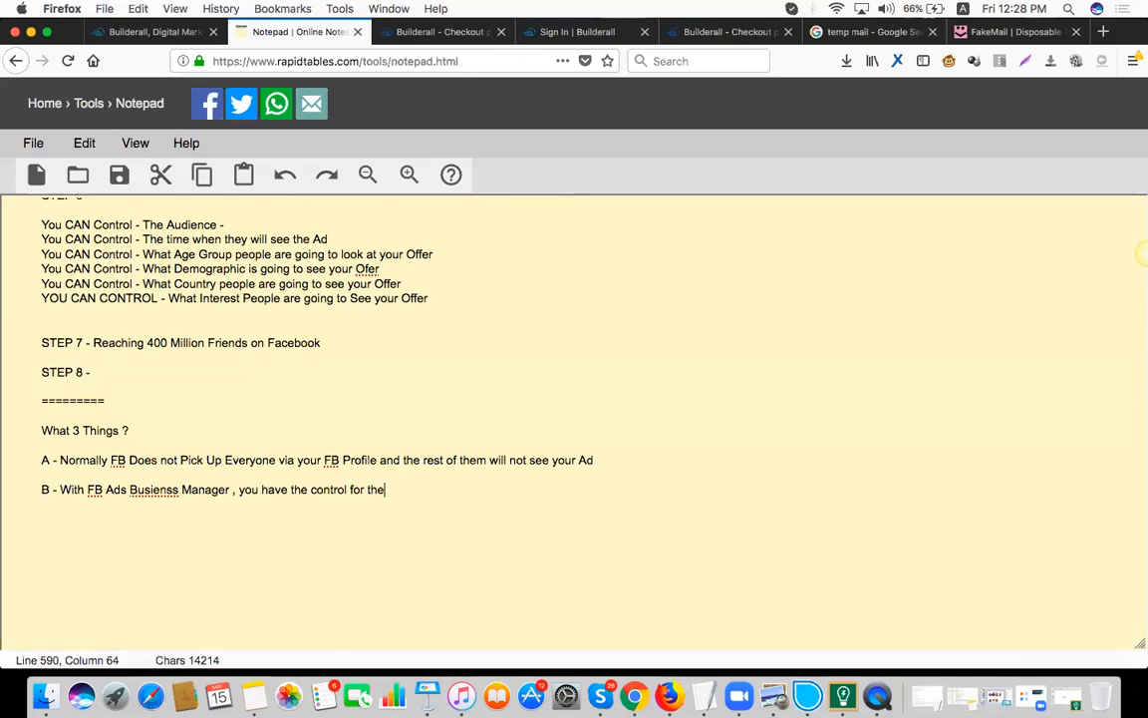
text(Audience and where you want the Ad To be Displayed)
text(C - With the FB Page , you will be able to grasp)
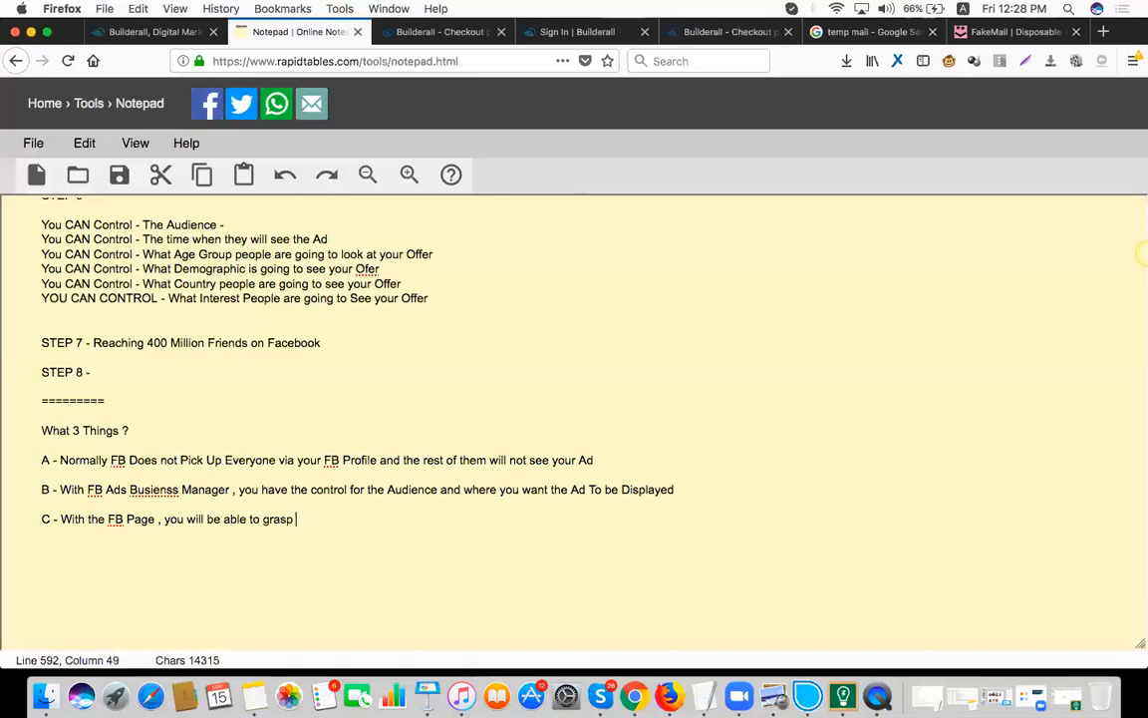
Finish point C with 'a Wider Audience' and start a 'D -' line.
text(a Wider Au)
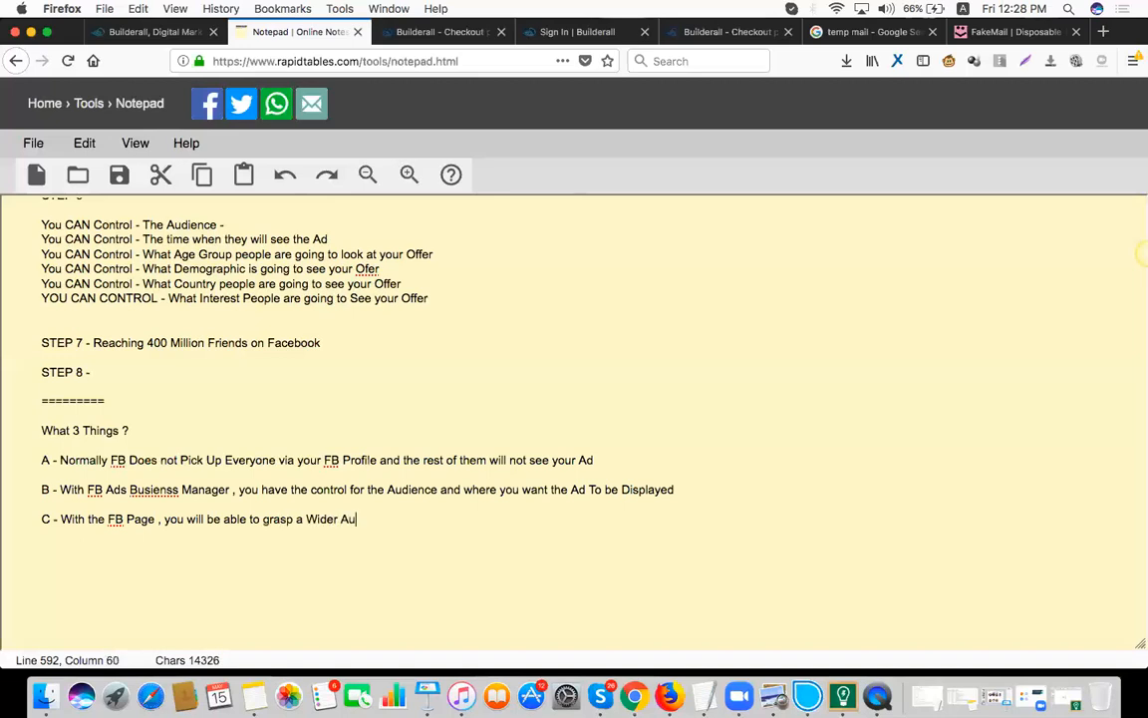
text(dience)
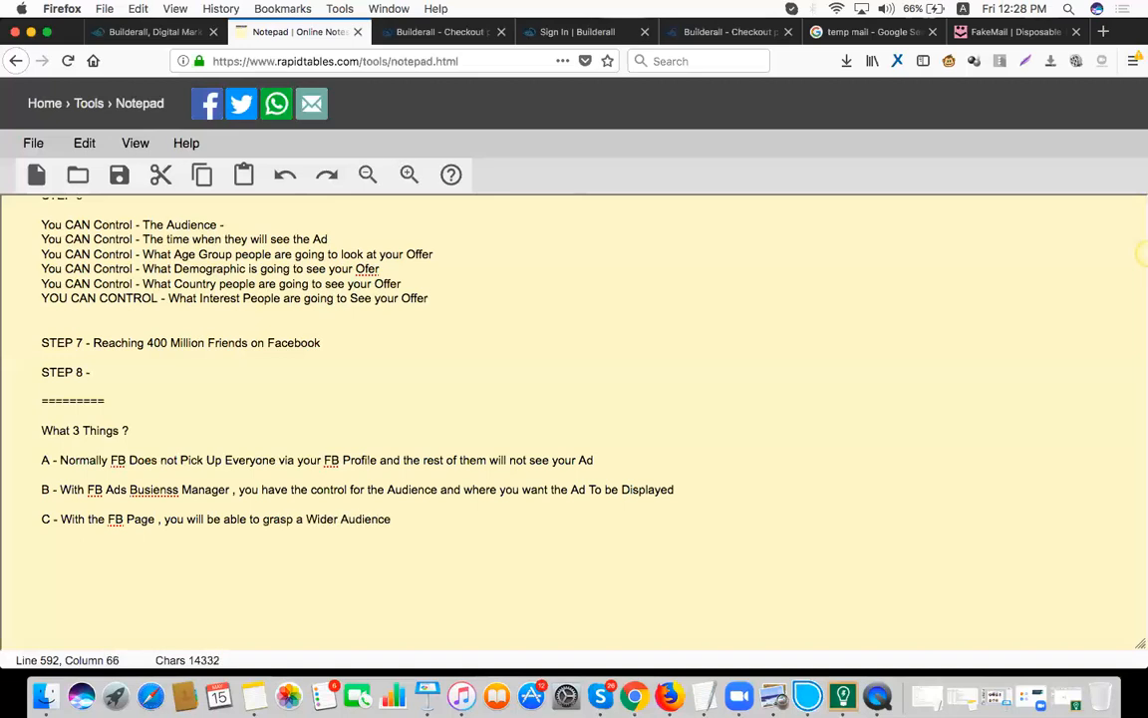
text(D)
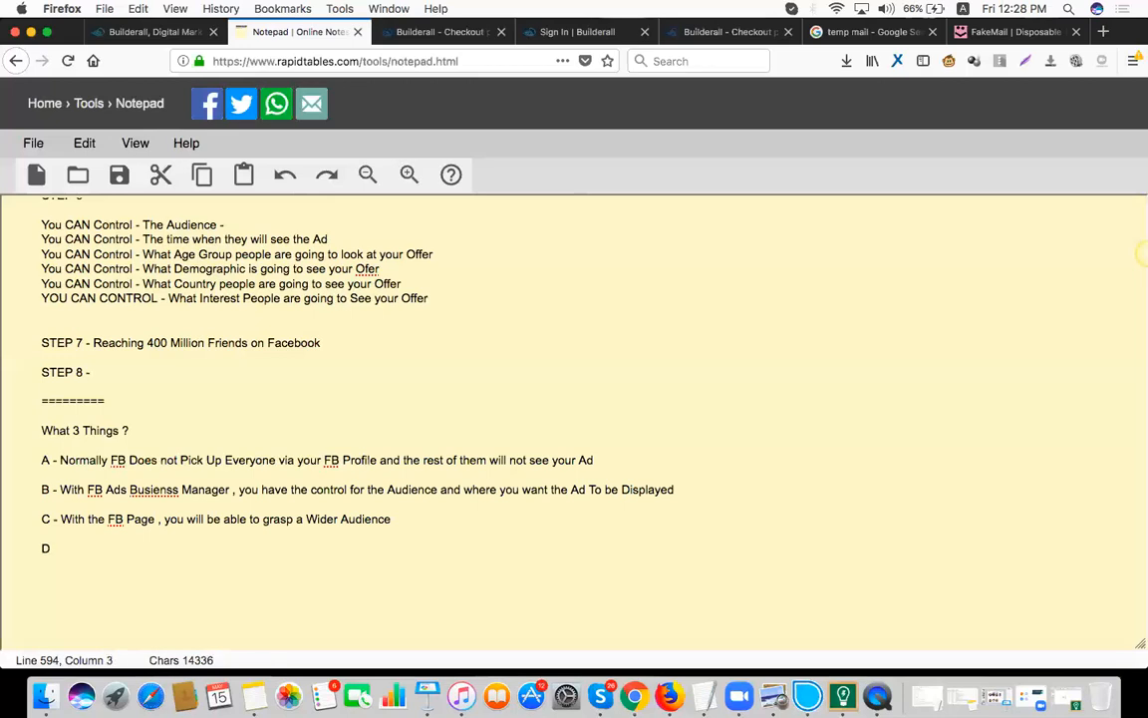
text(-)
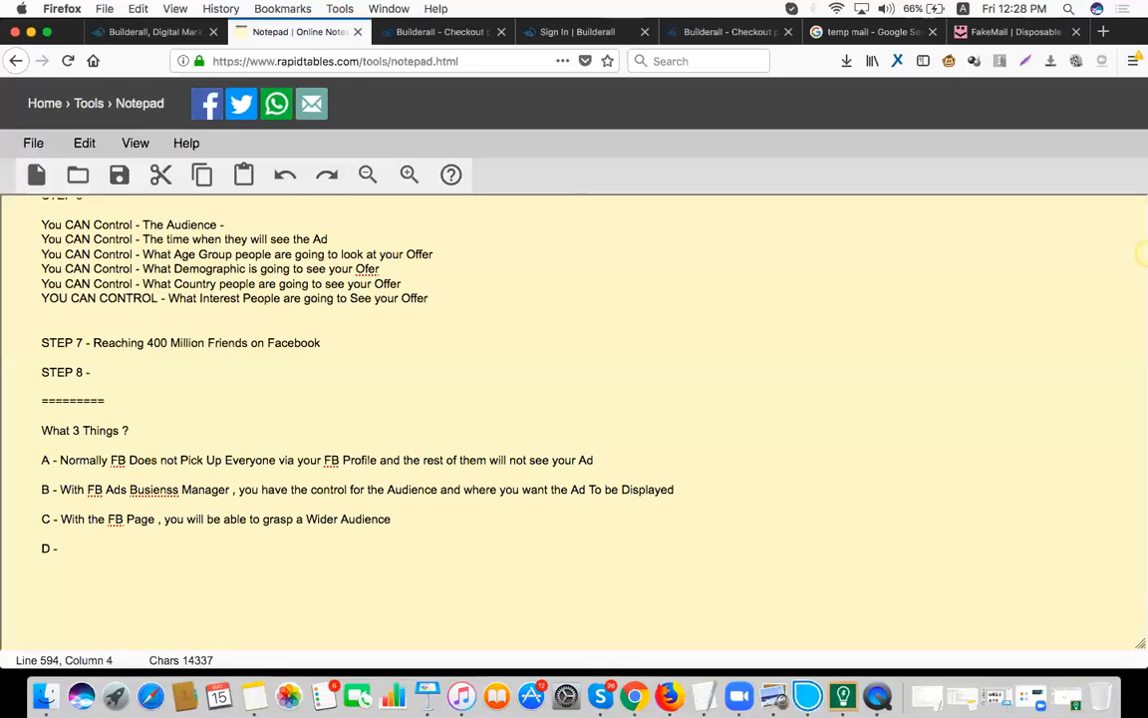
Write point D: 'You are talking to your FB Friends'.
click(60, 548)
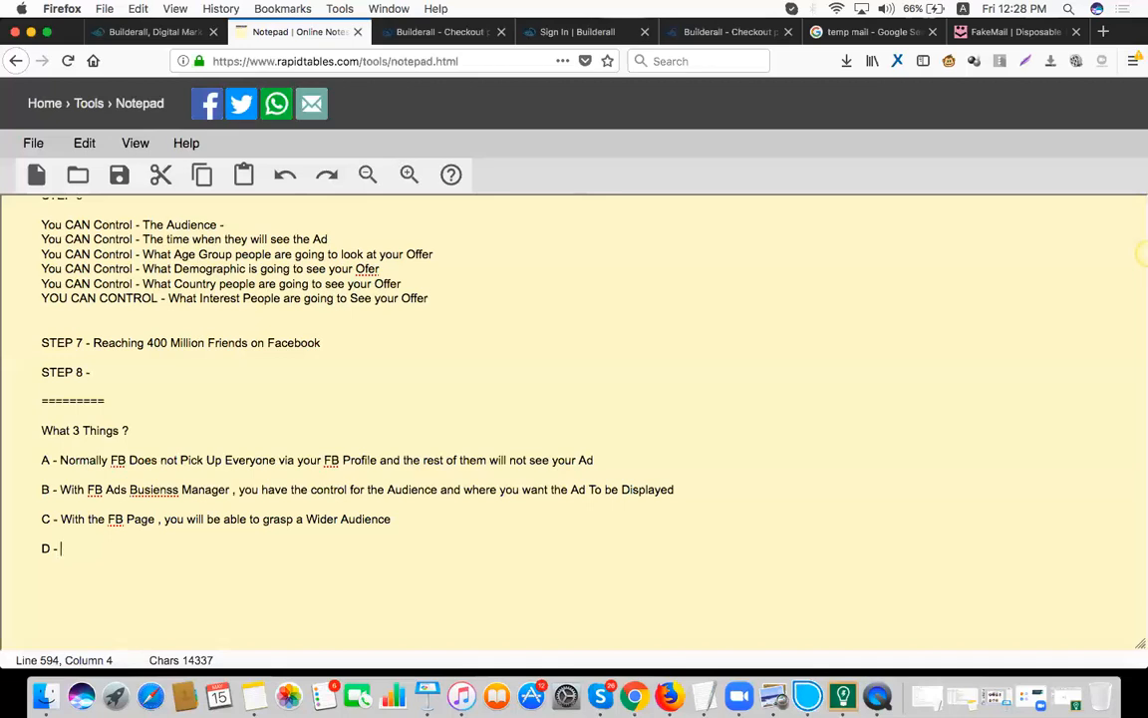
text(You are talk)
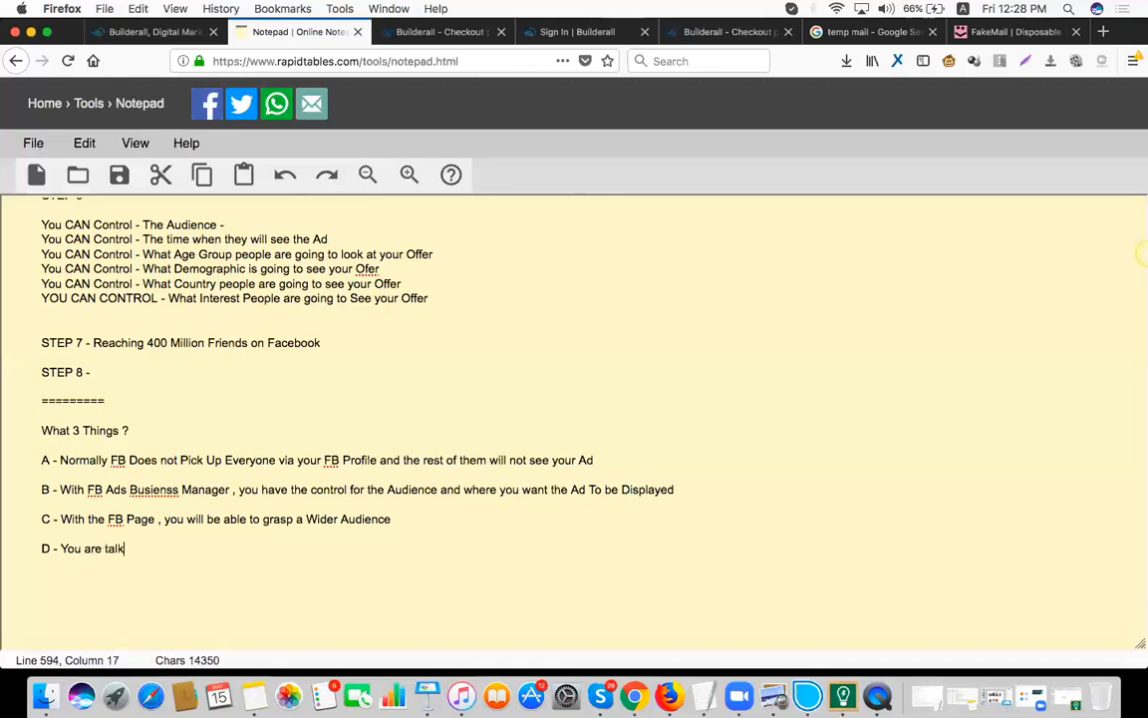
text(ing to your FB Friends)
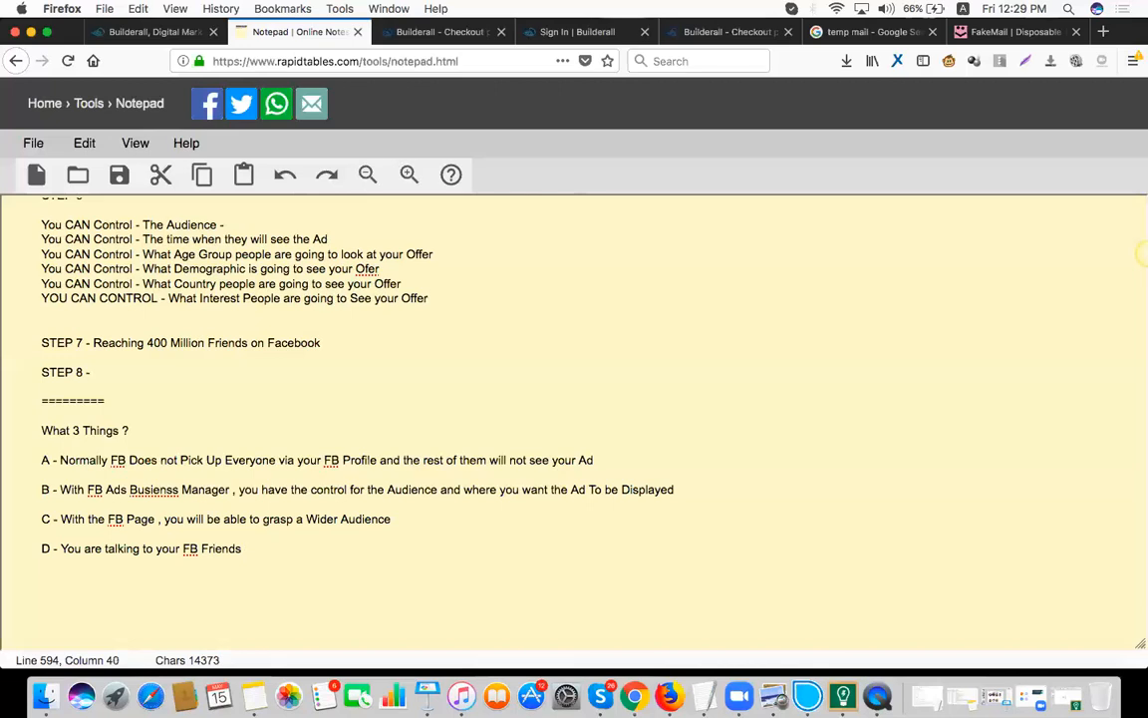
click(244, 548)
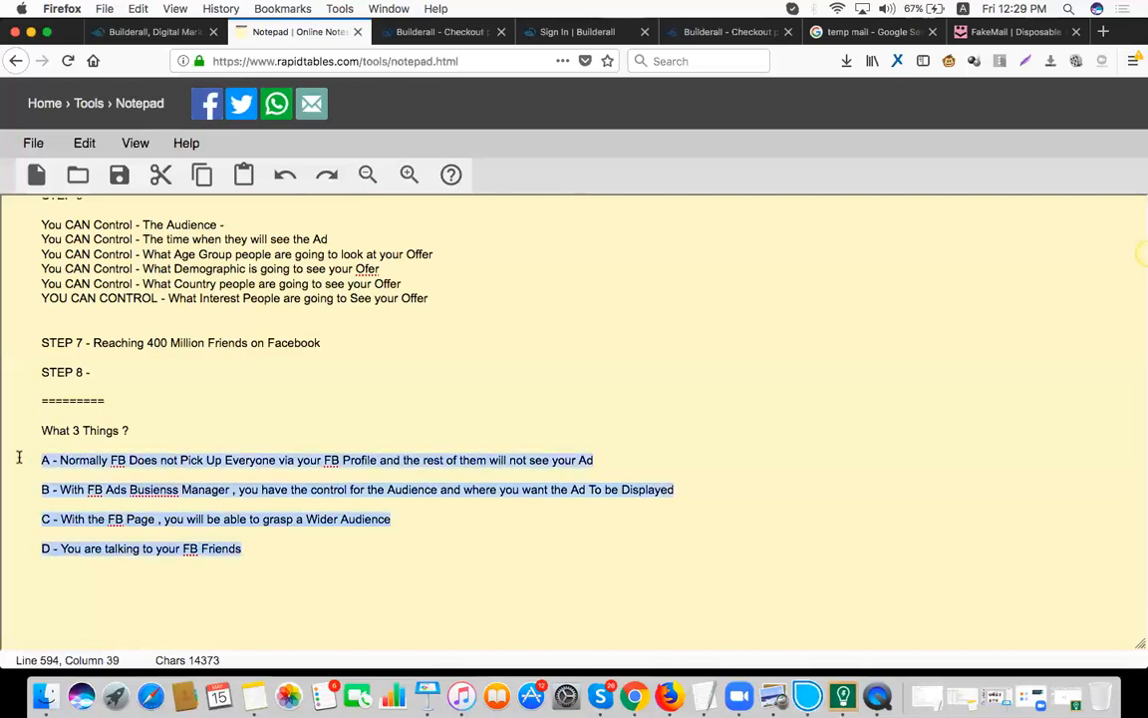
Prefix point D with 'Make an Ad in a Way that' and quote the friends phrase.
click(61, 549)
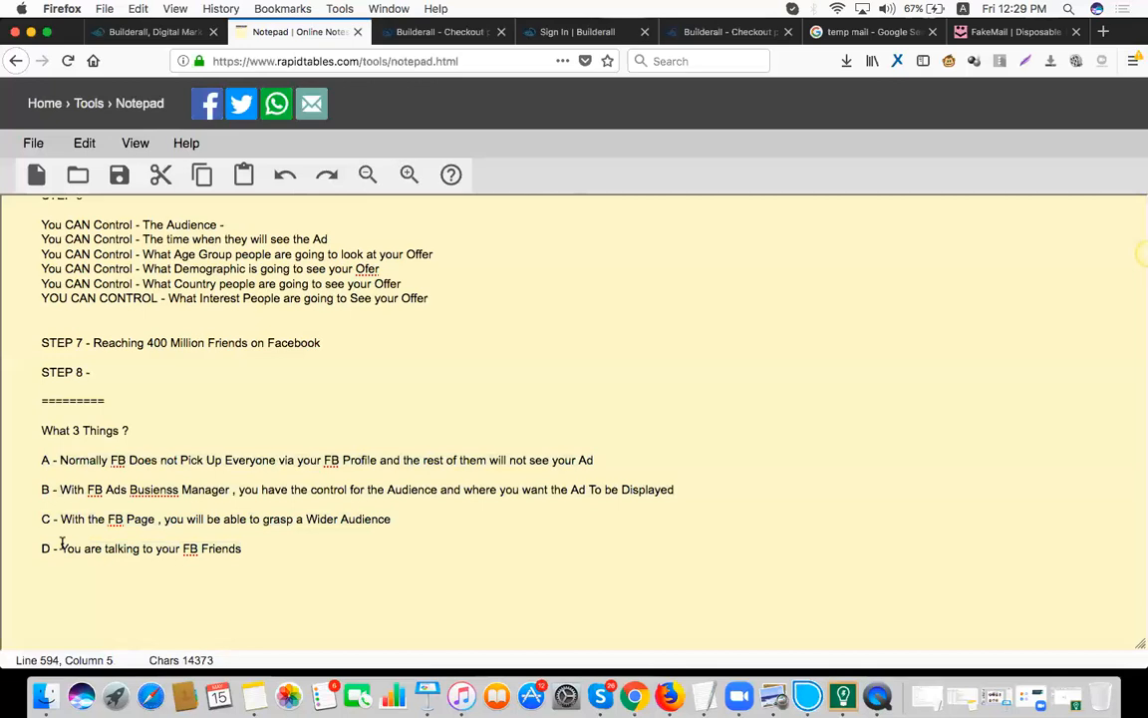
text(Make an Ad)
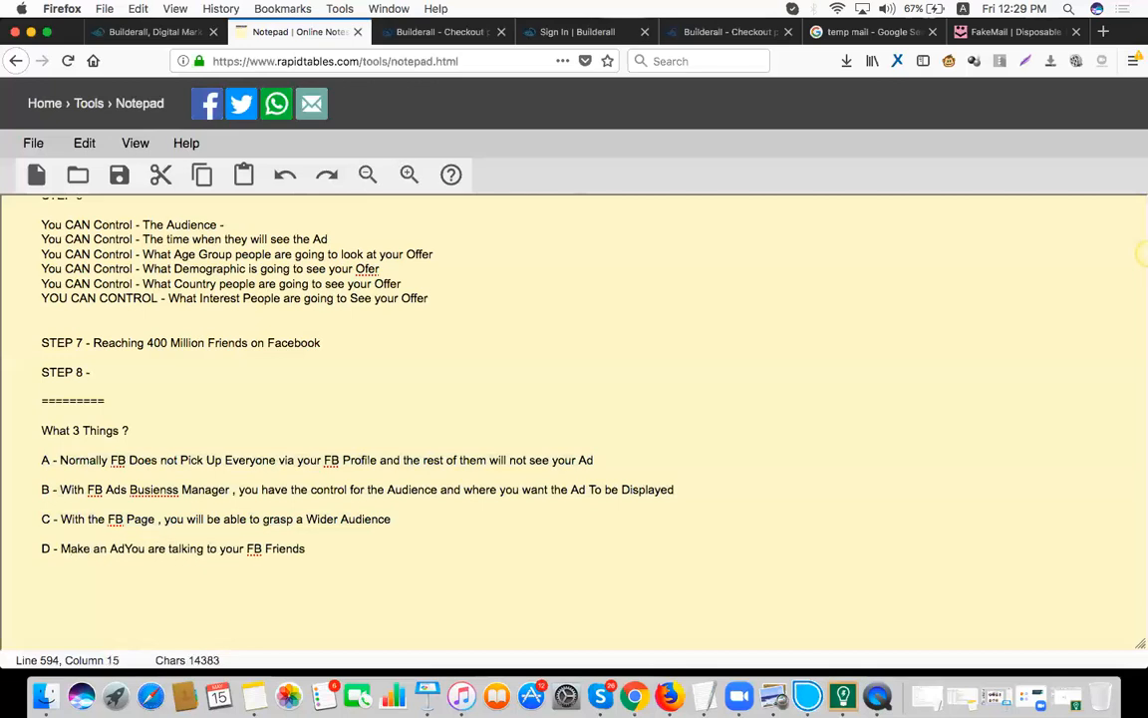
text(in a Way that ")
text(=)
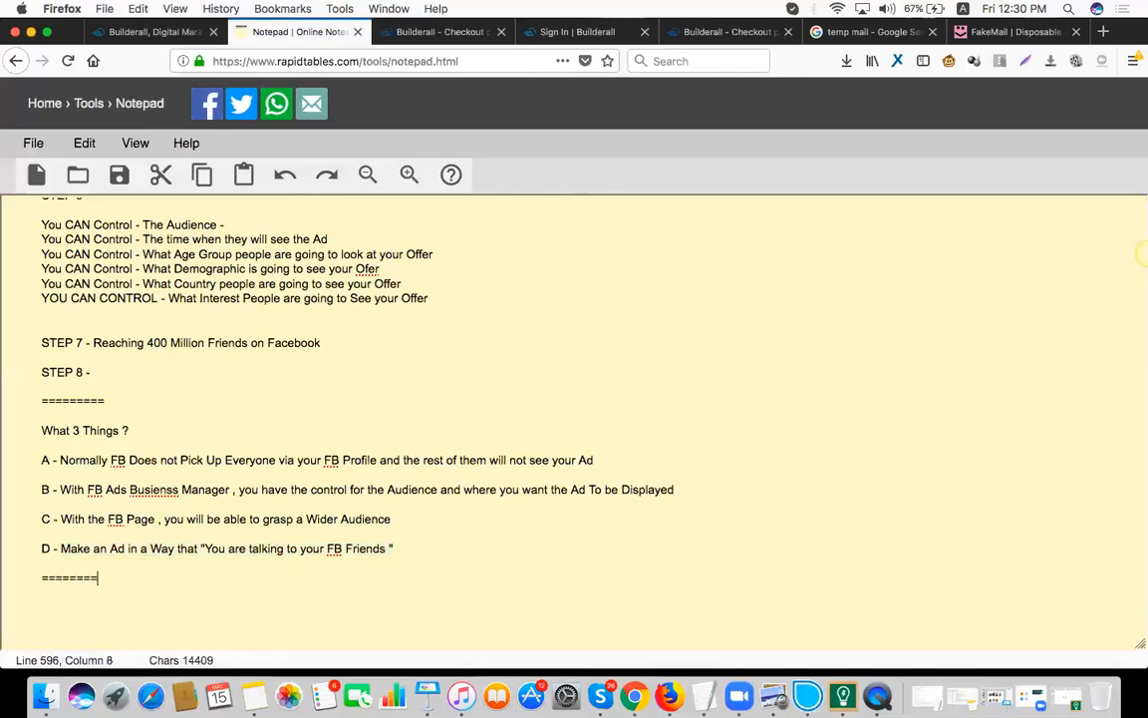
Type a long row of '=' signs as a divider below point D.
text(======)
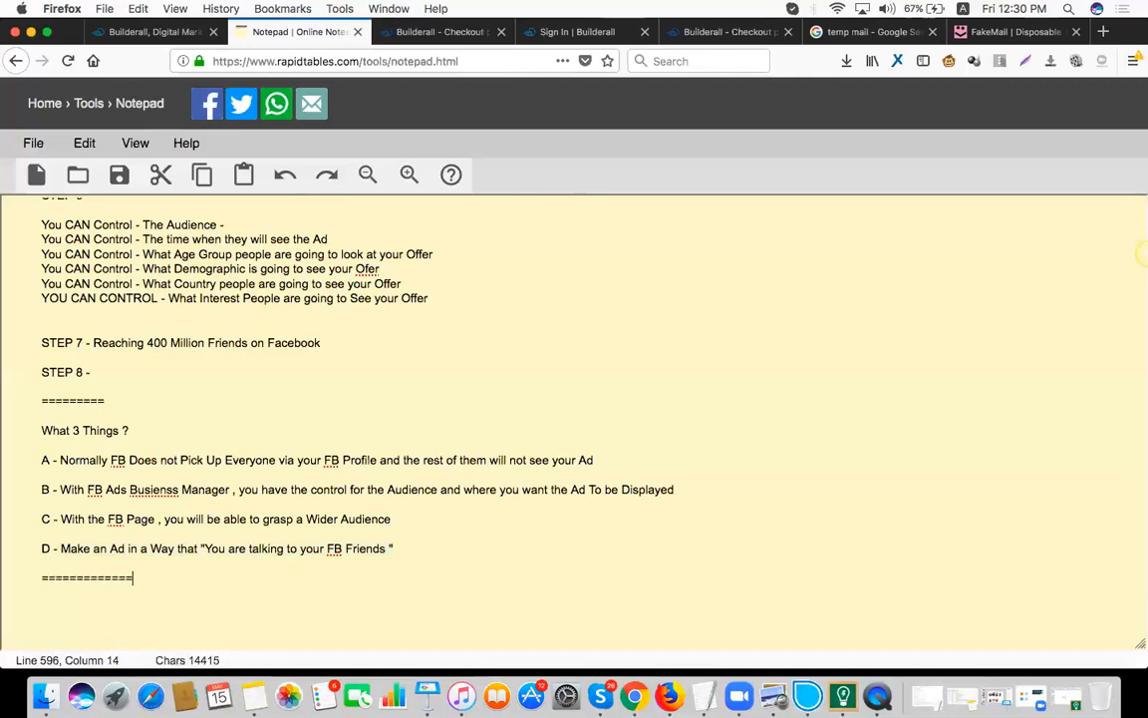
text(====)
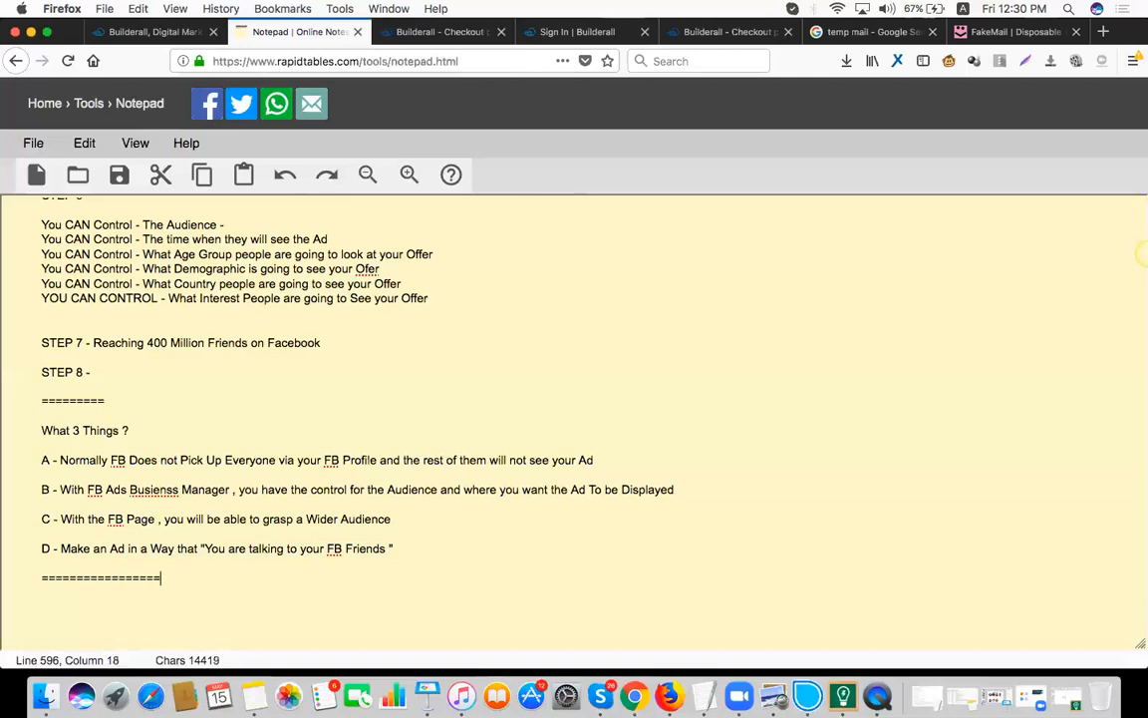
text(=====)
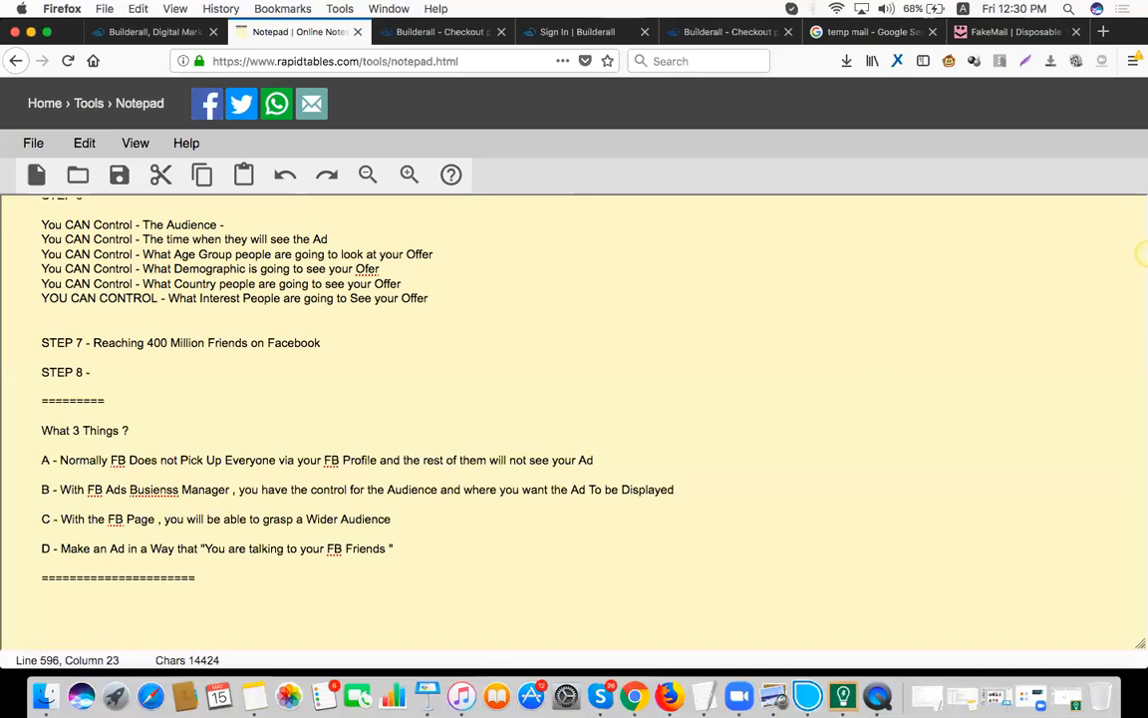
click(195, 578)
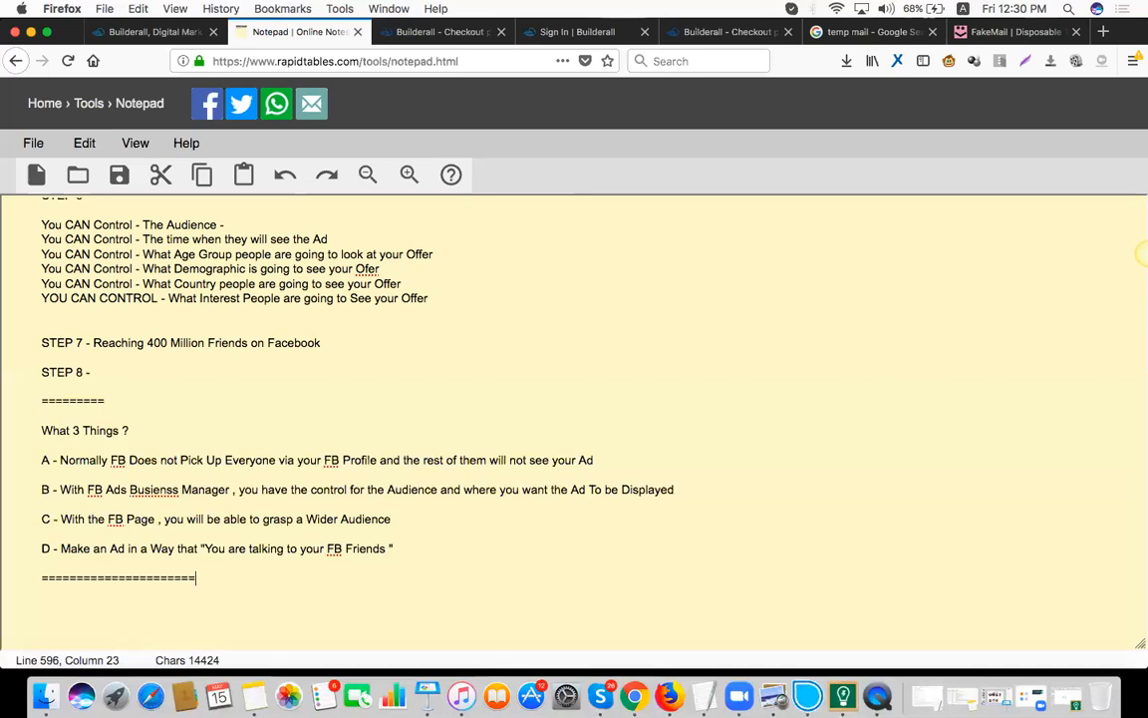
mouse_move(608, 27)
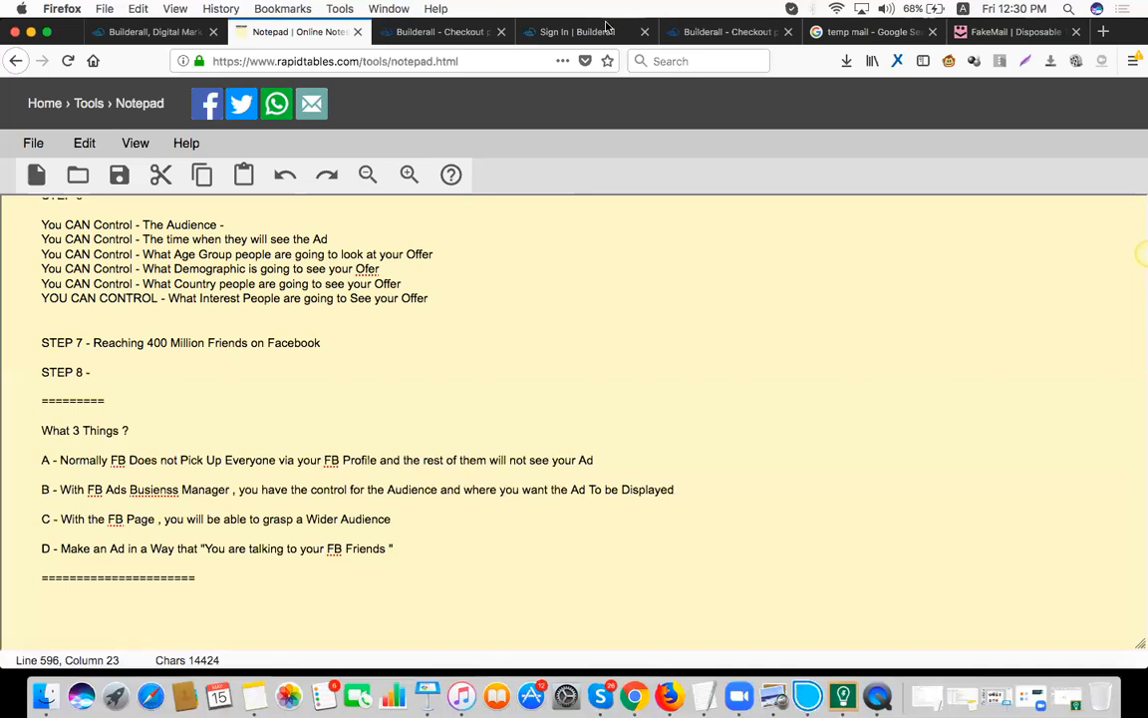